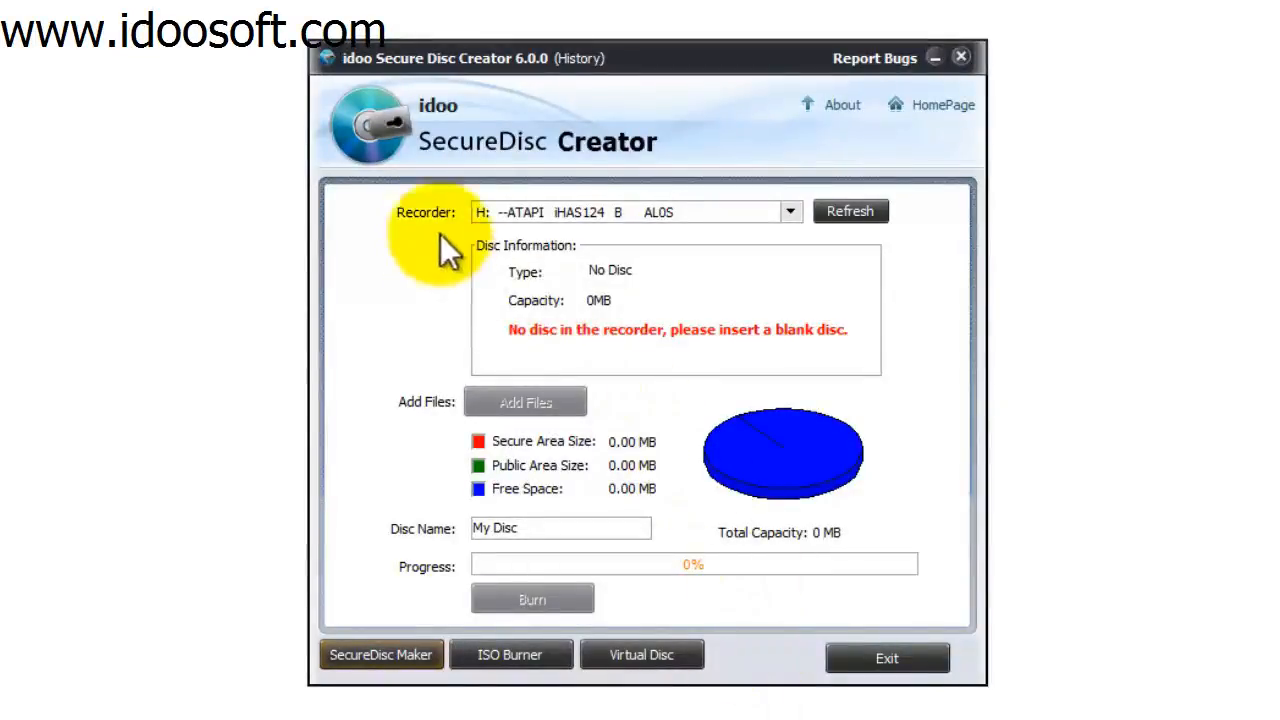
Step: Set the Recorder to Make ISO Image File and check the Image Size options, keeping 4.7G DVD
left_click(788, 212)
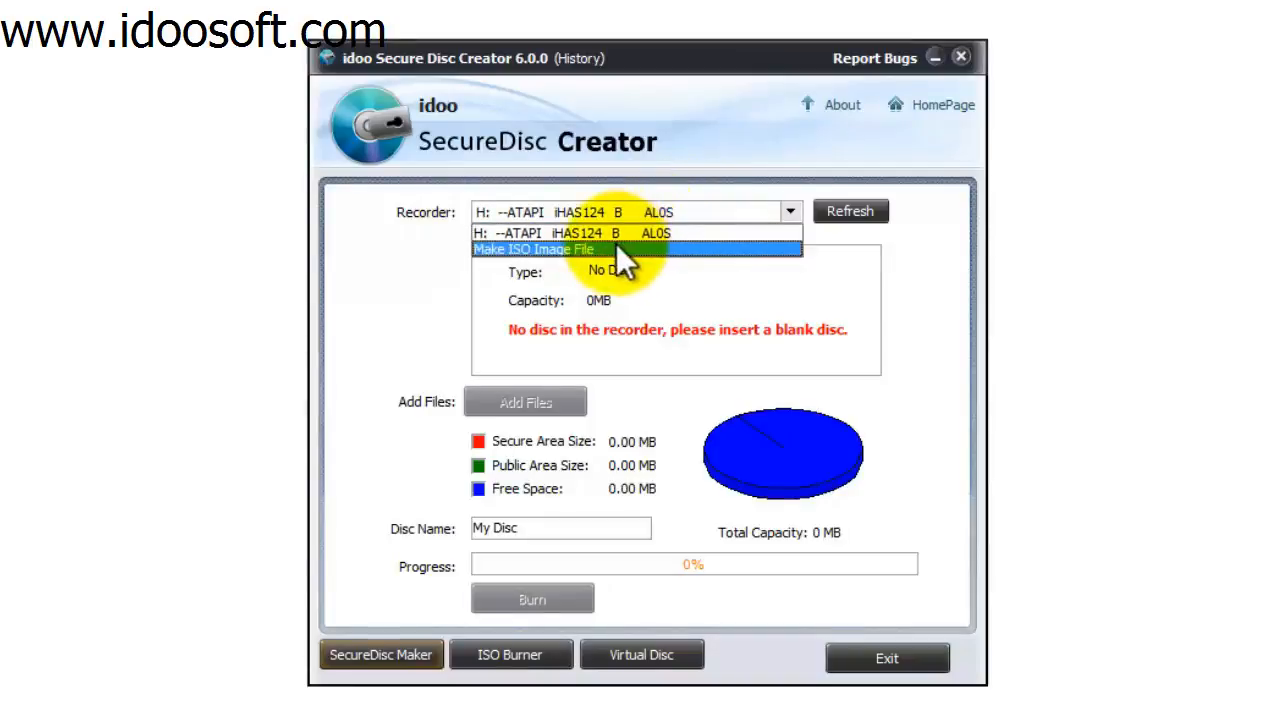
left_click(532, 248)
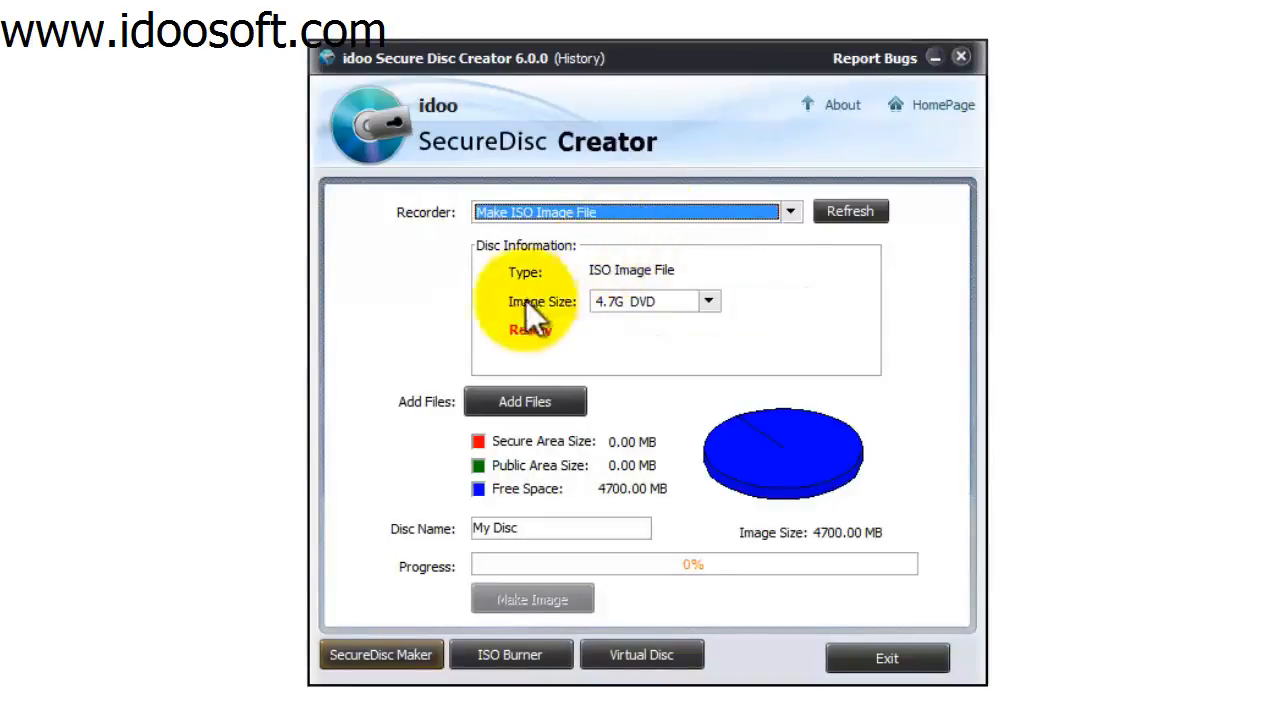
left_click(710, 300)
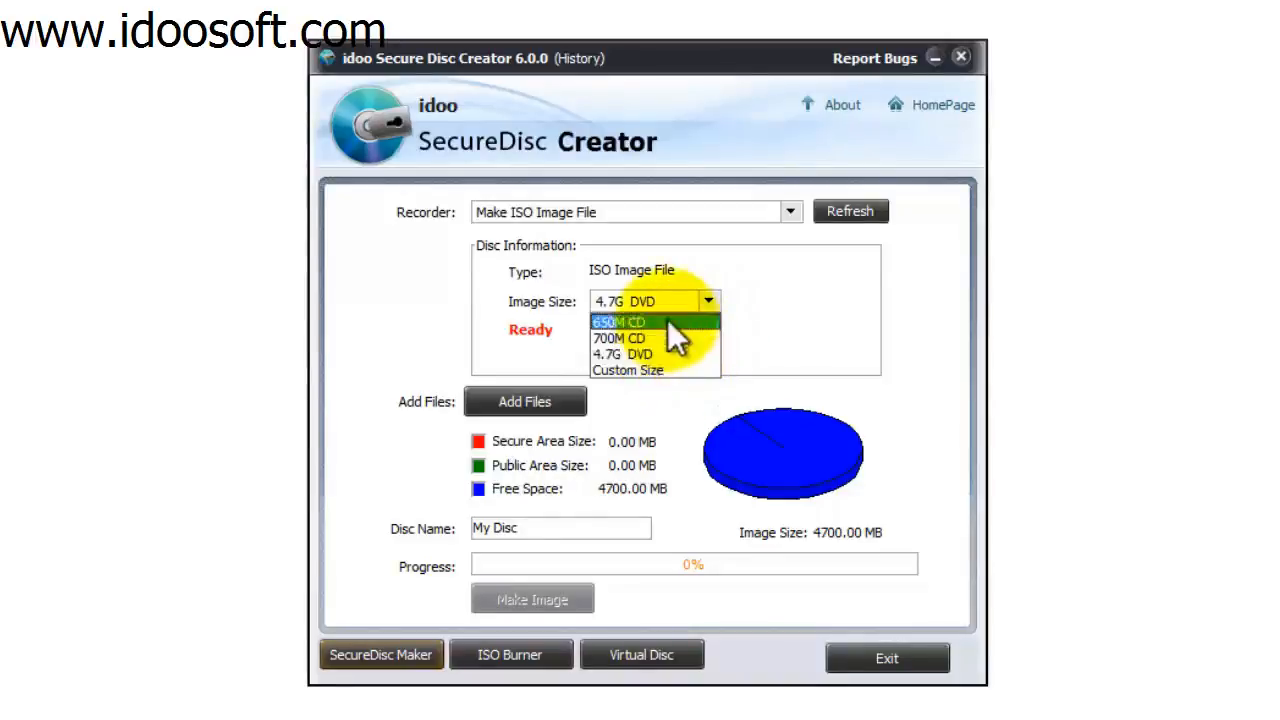
mouse_move(644, 356)
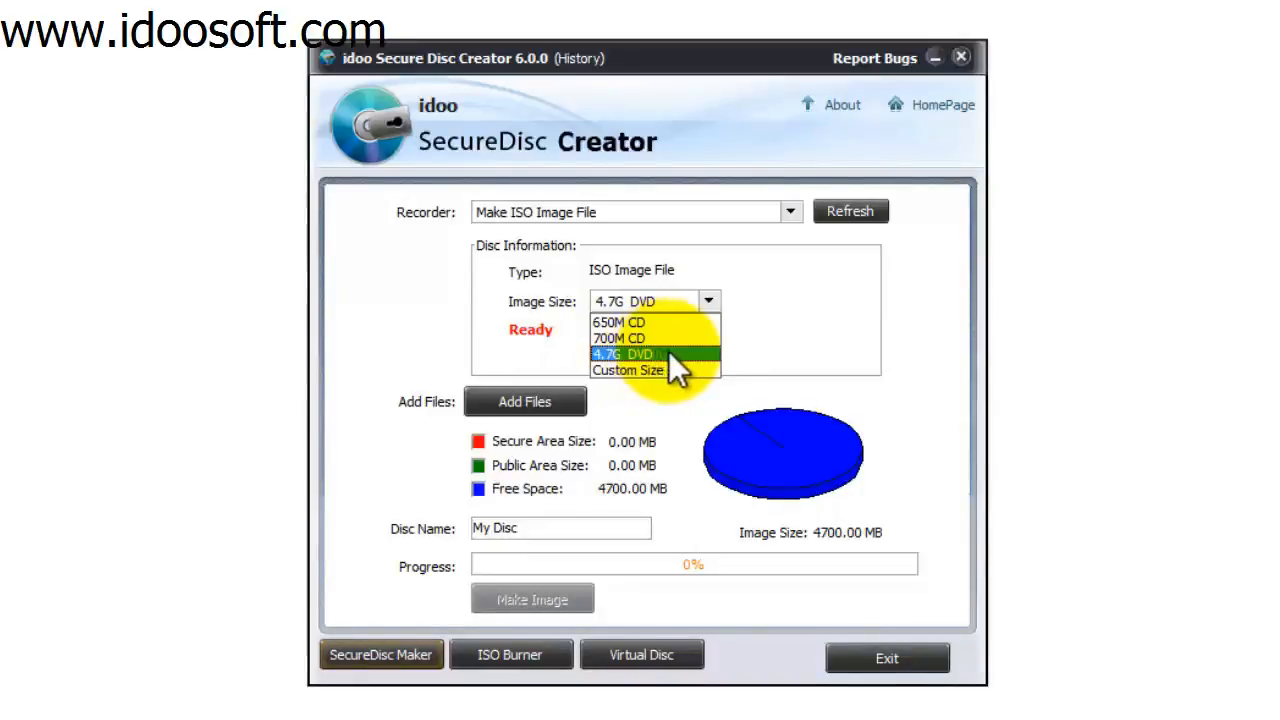
mouse_move(680, 380)
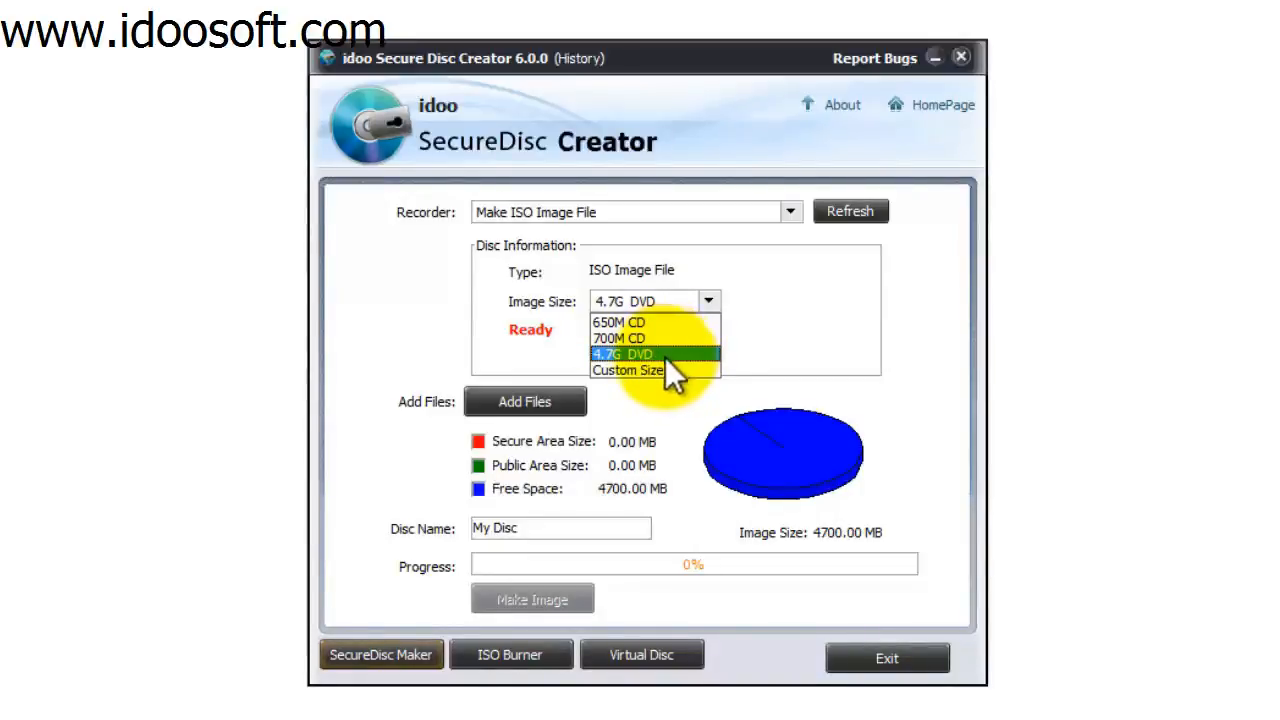
mouse_move(690, 380)
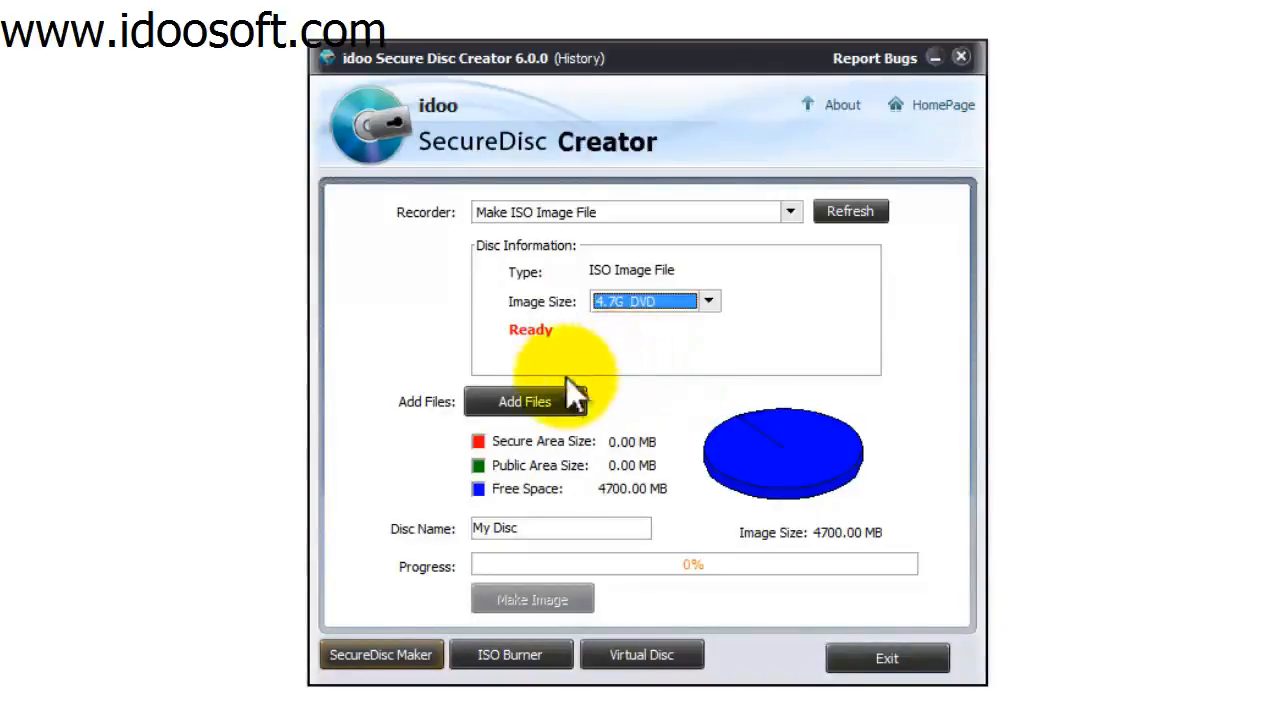
Step: Bring up the Add Files window with Explorer View and the Secure/Public disc layout
left_click(528, 400)
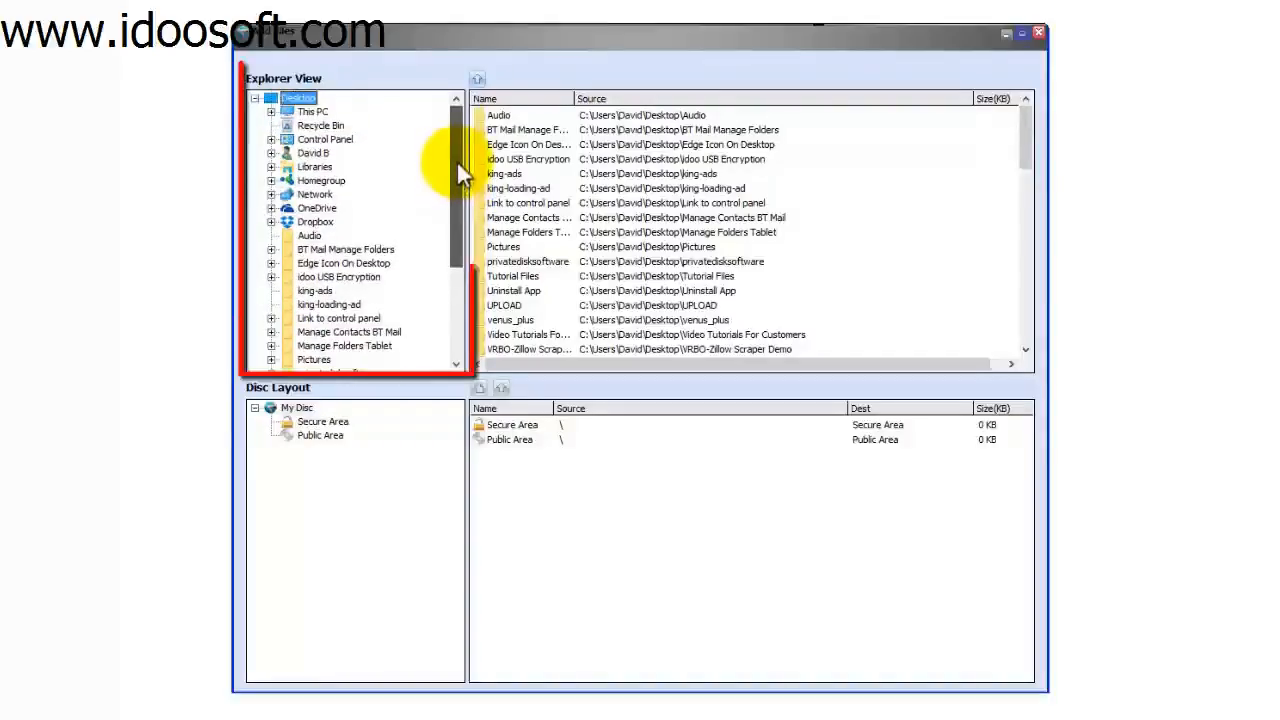
scroll("down", 3)
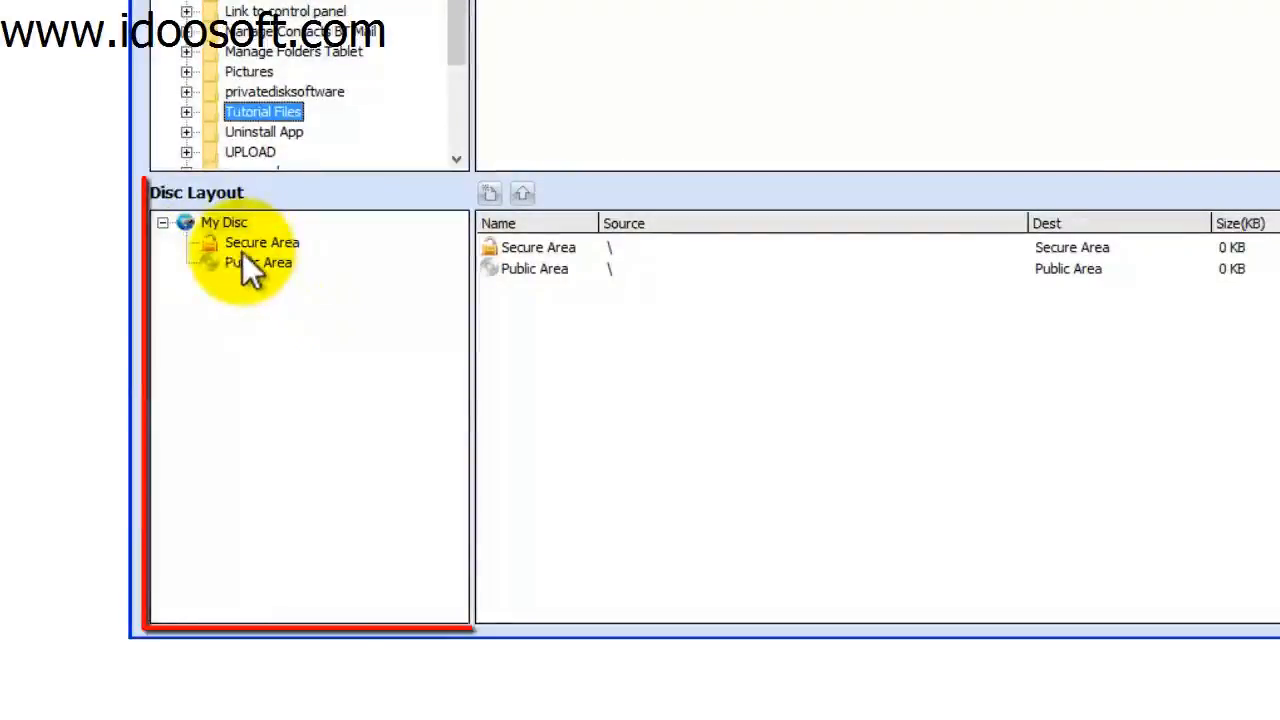
mouse_move(290, 262)
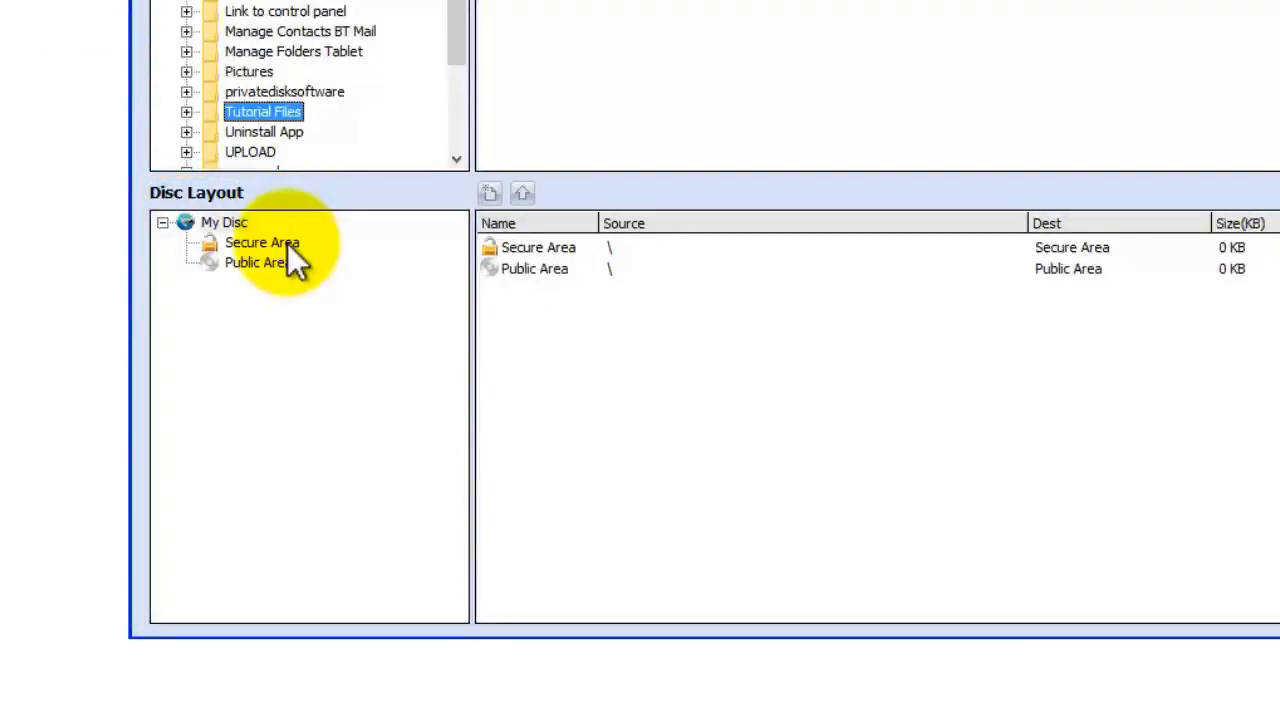
mouse_move(270, 290)
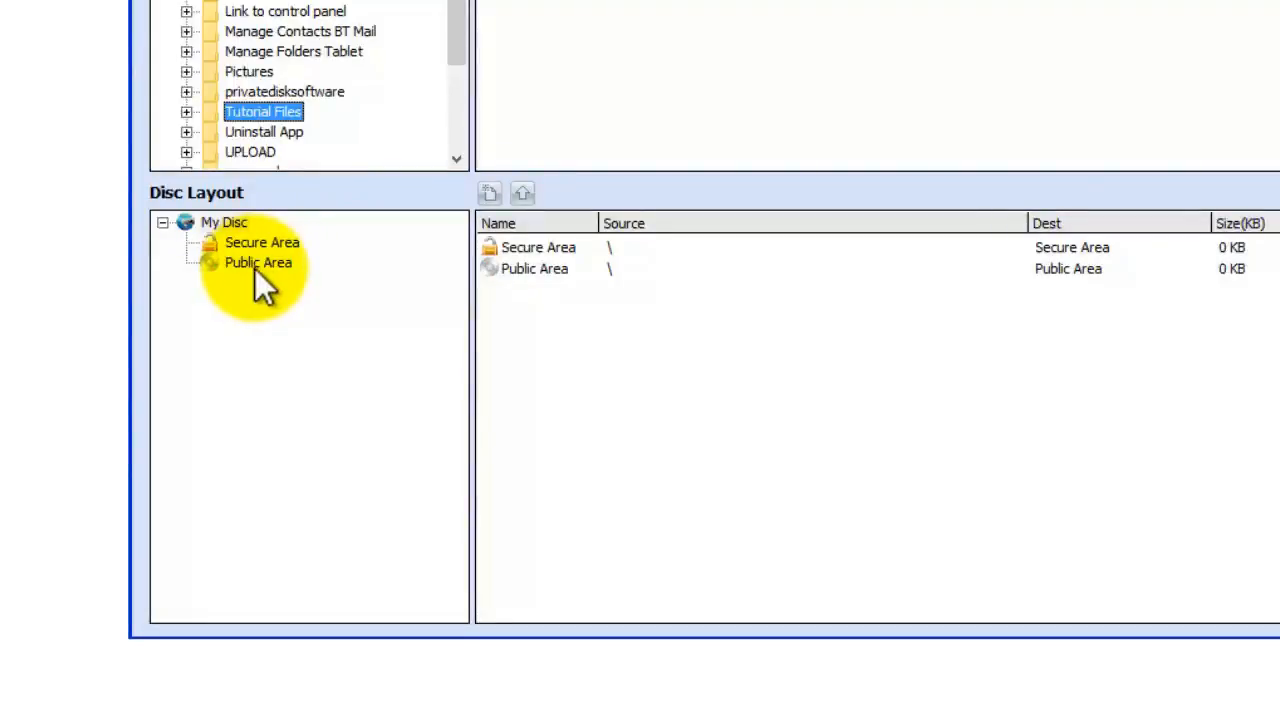
mouse_move(282, 348)
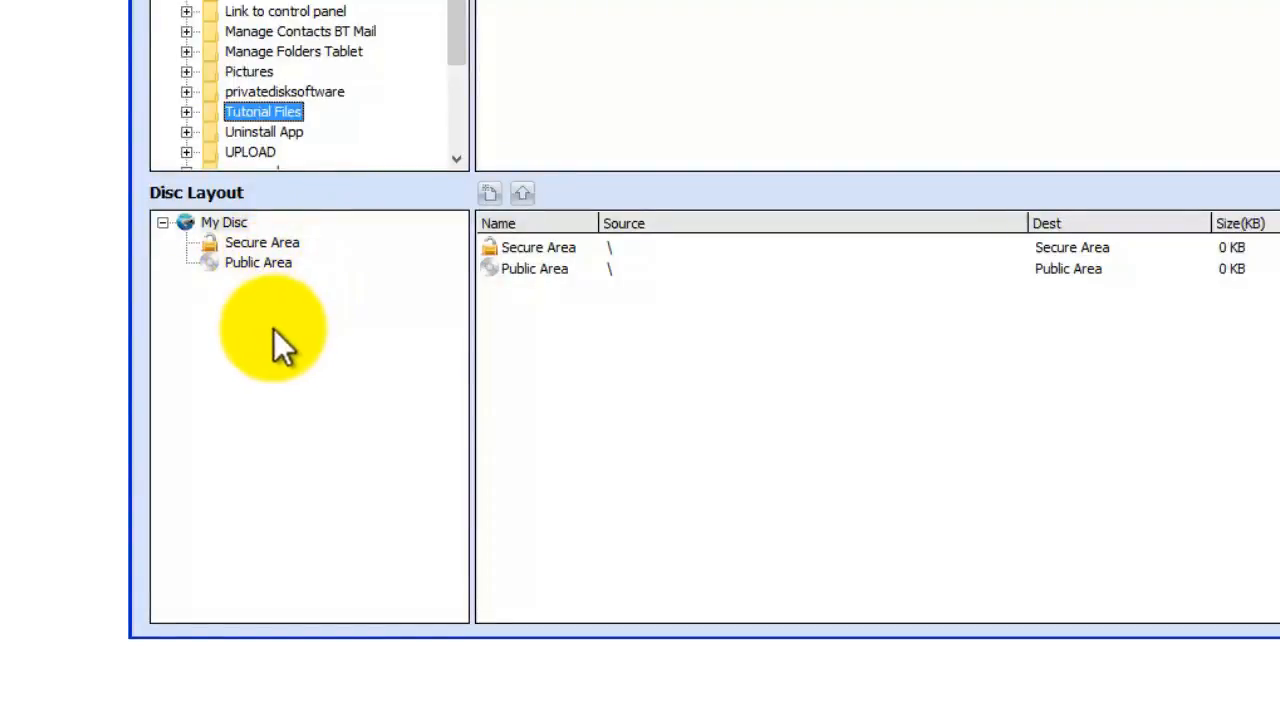
mouse_move(280, 264)
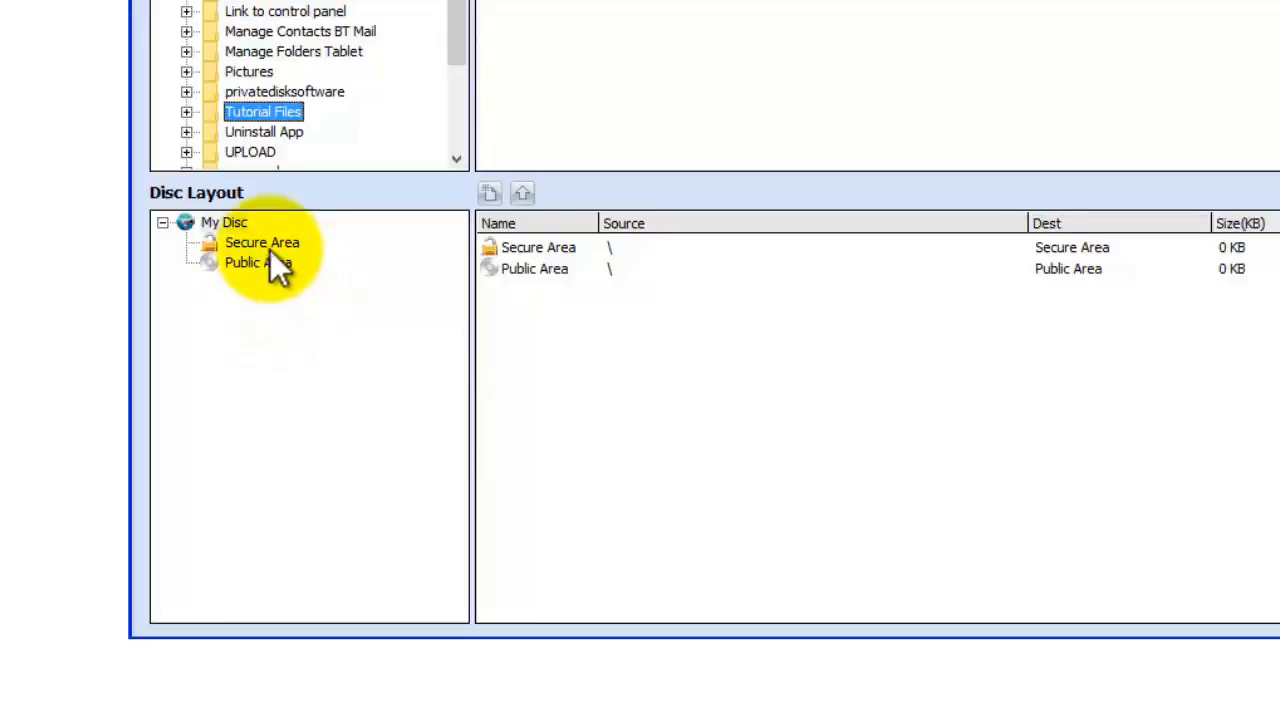
Step: Add Document 1.txt to the Secure Area and the File 1 folder to the Public Area, then finish adding
left_click(262, 242)
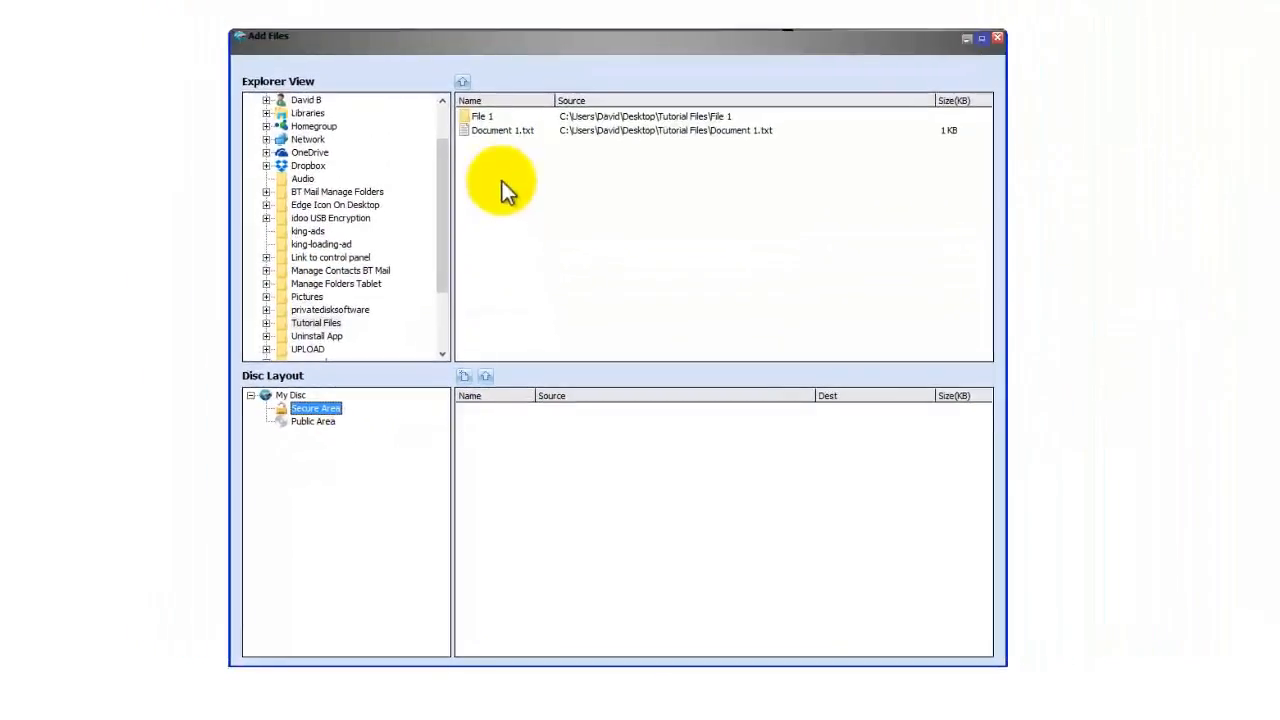
left_click(502, 130)
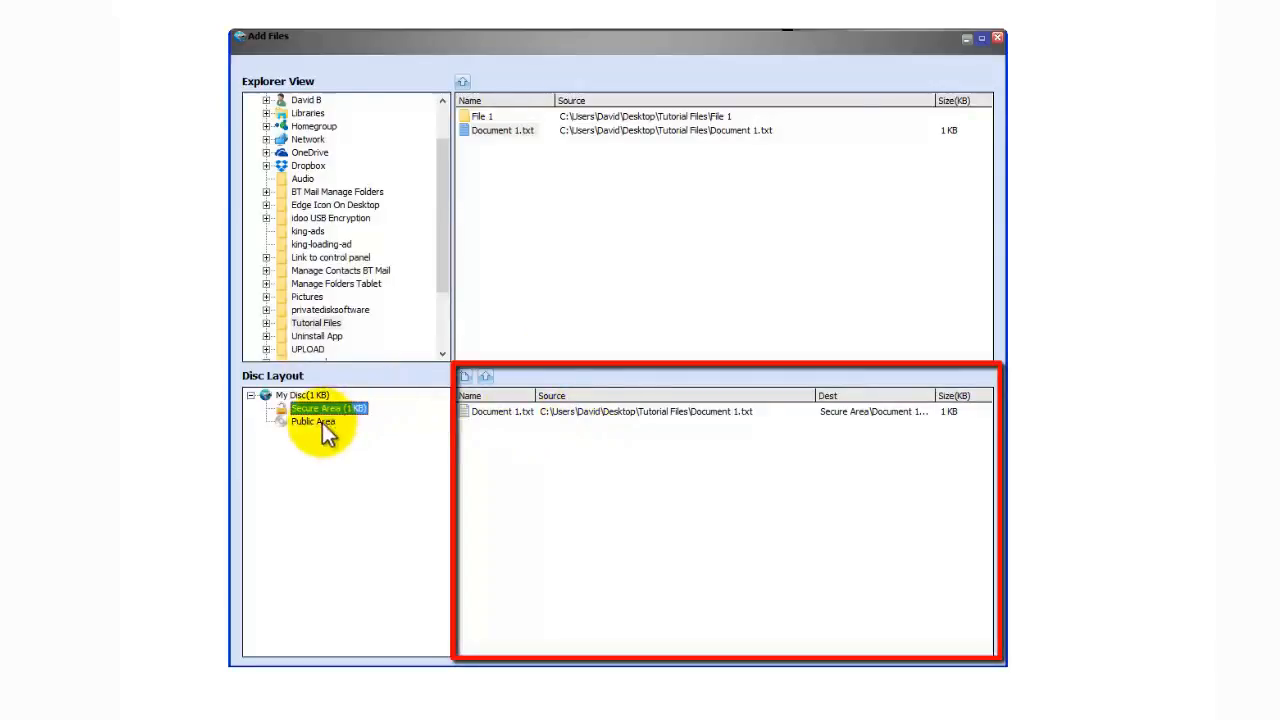
left_click(312, 420)
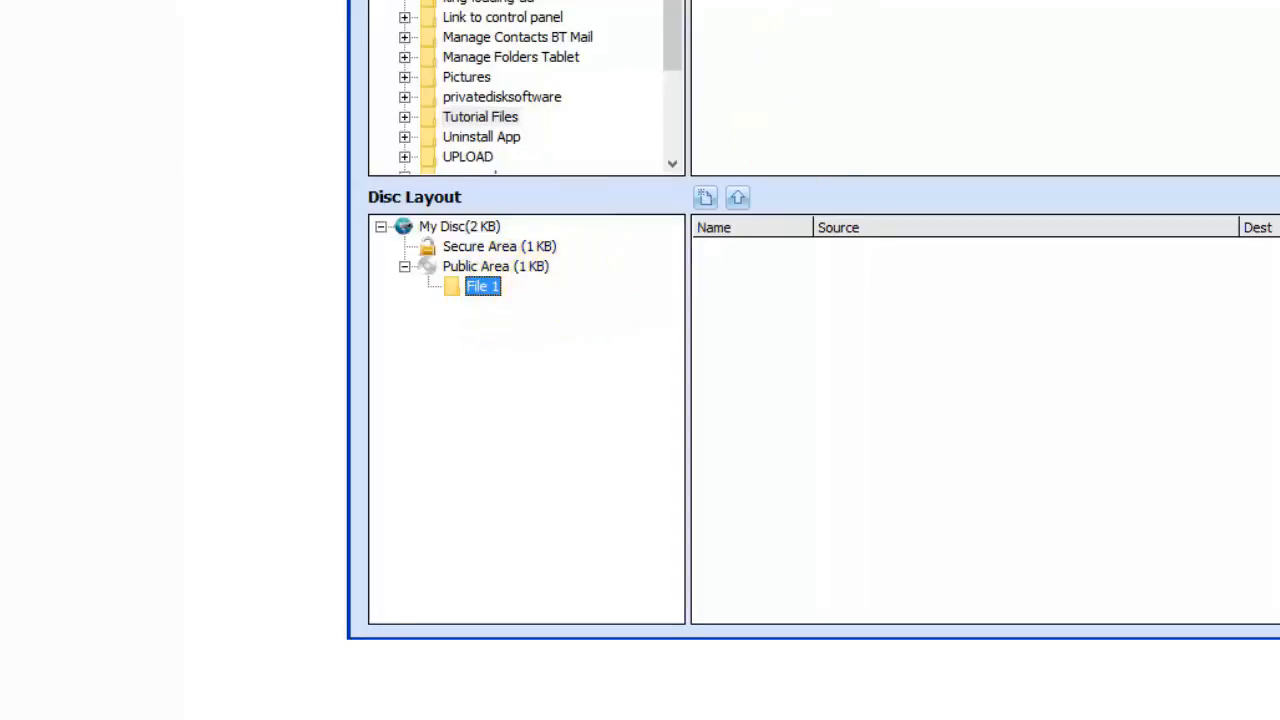
left_click(420, 356)
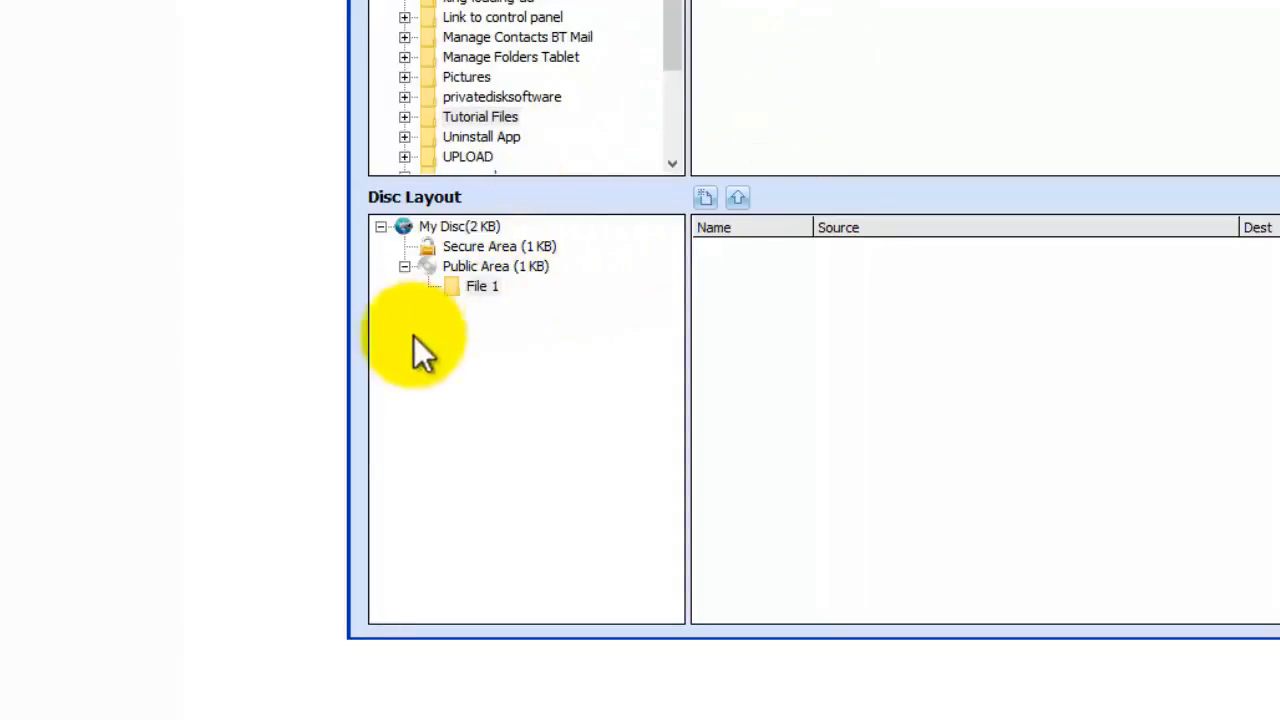
left_click(480, 286)
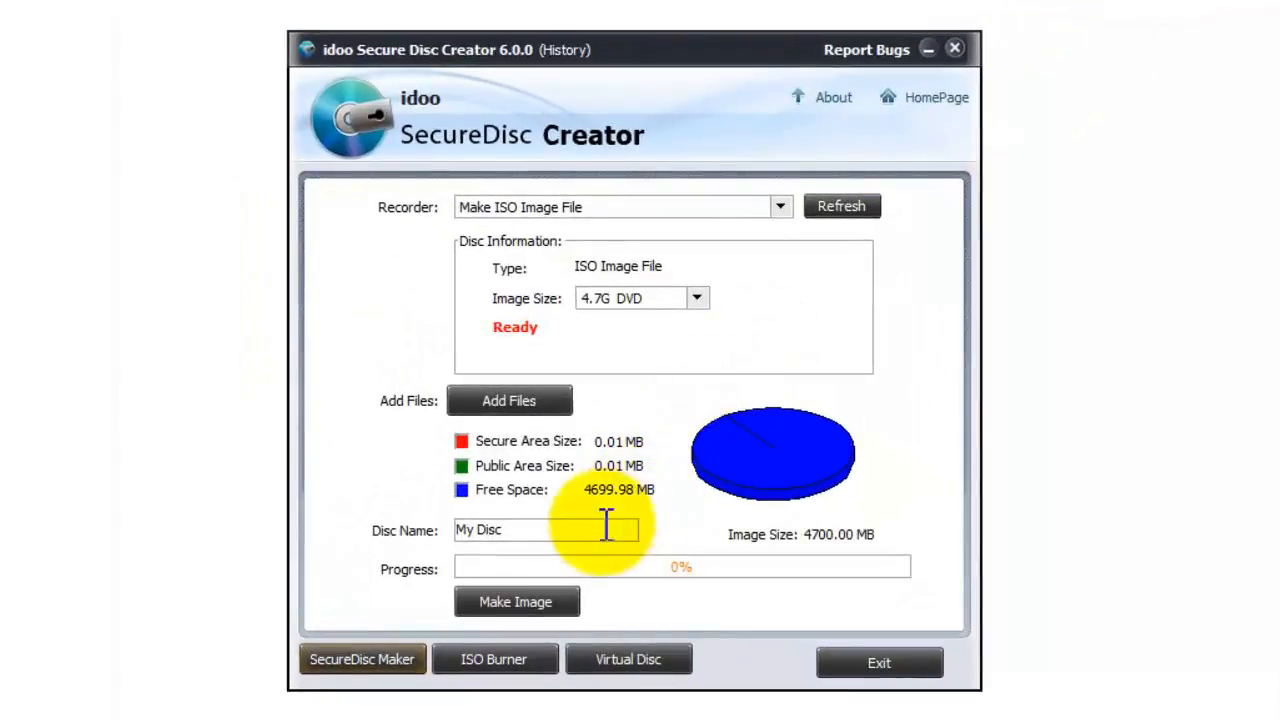
mouse_move(560, 540)
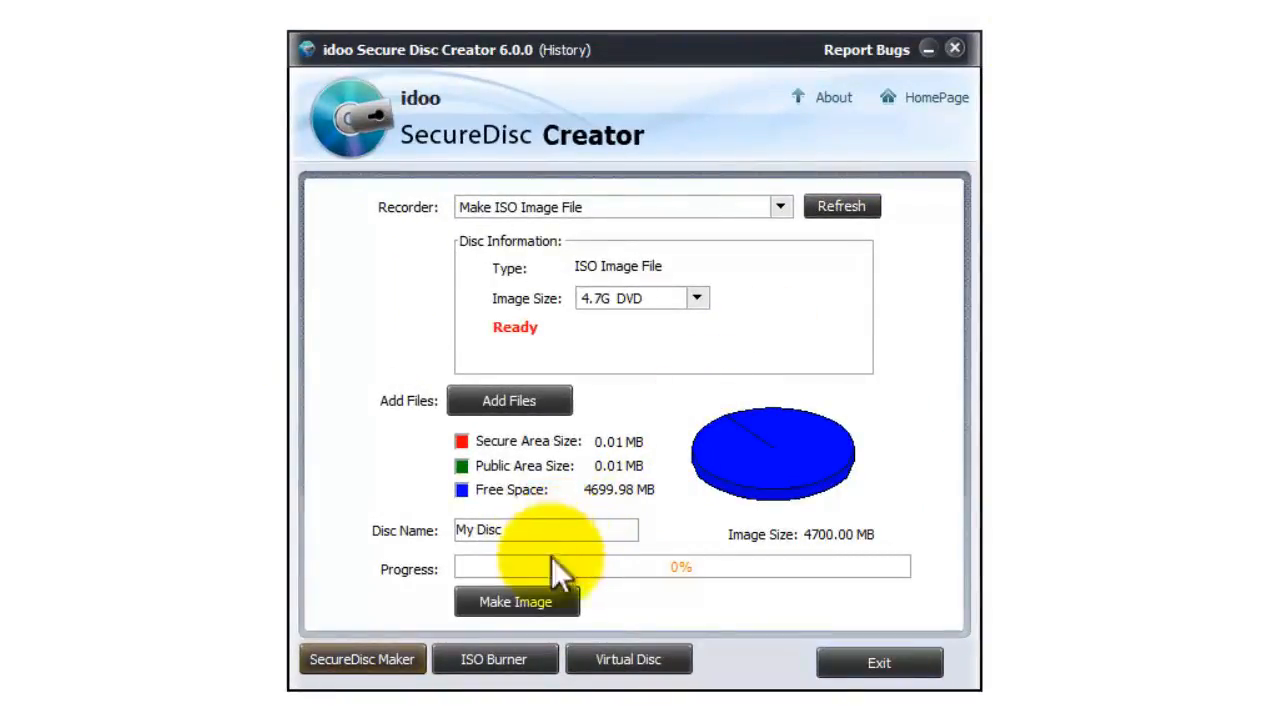
mouse_move(530, 620)
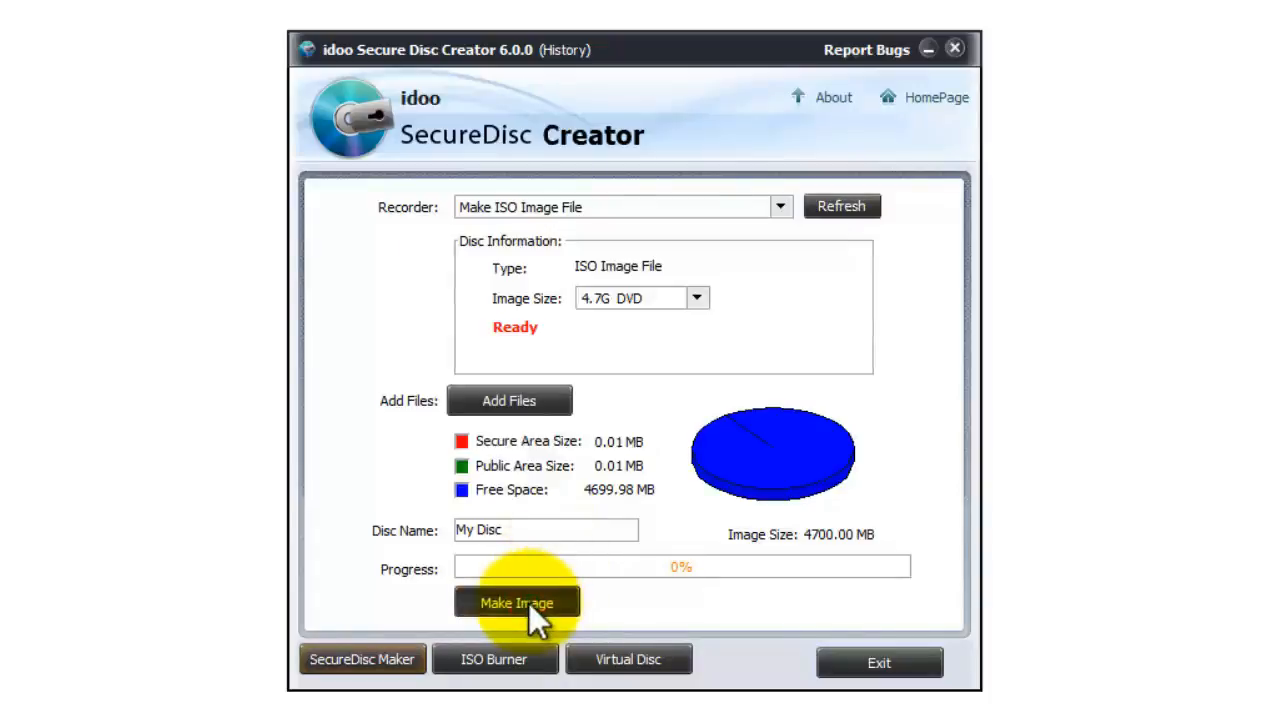
Step: Start Make Image and confirm the entered password to reach the ISO save dialog
left_click(516, 602)
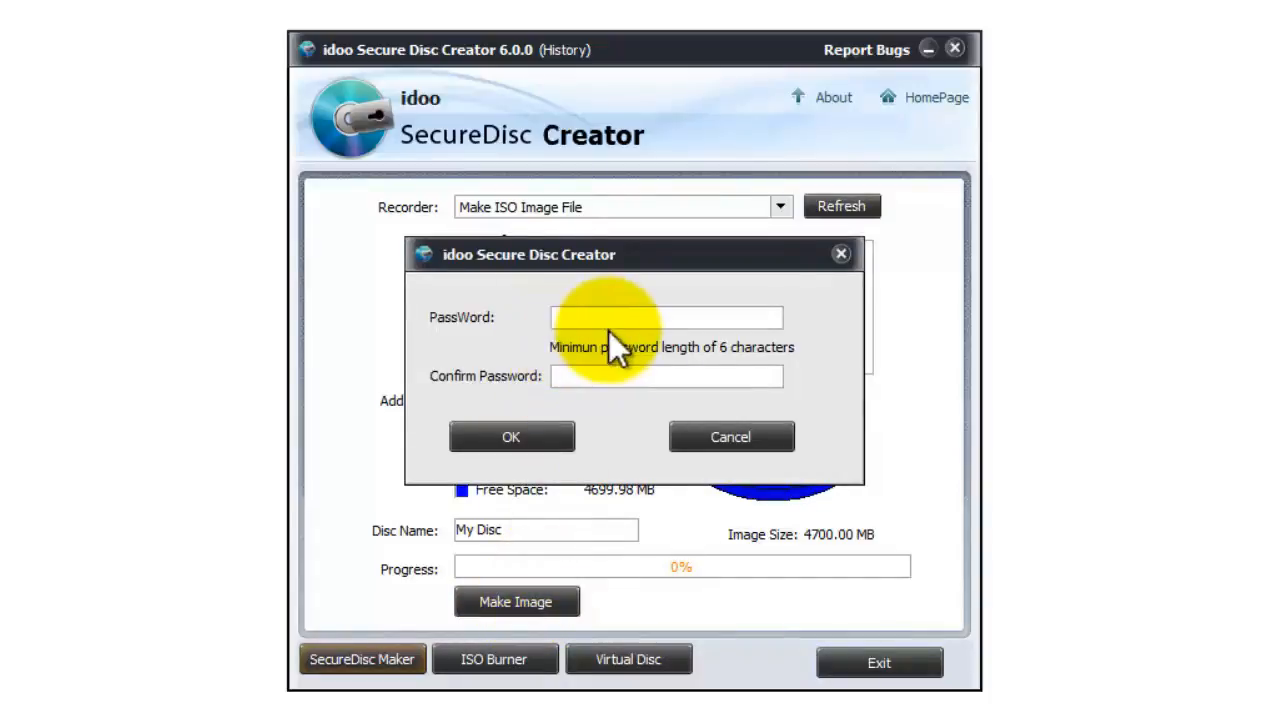
mouse_move(822, 364)
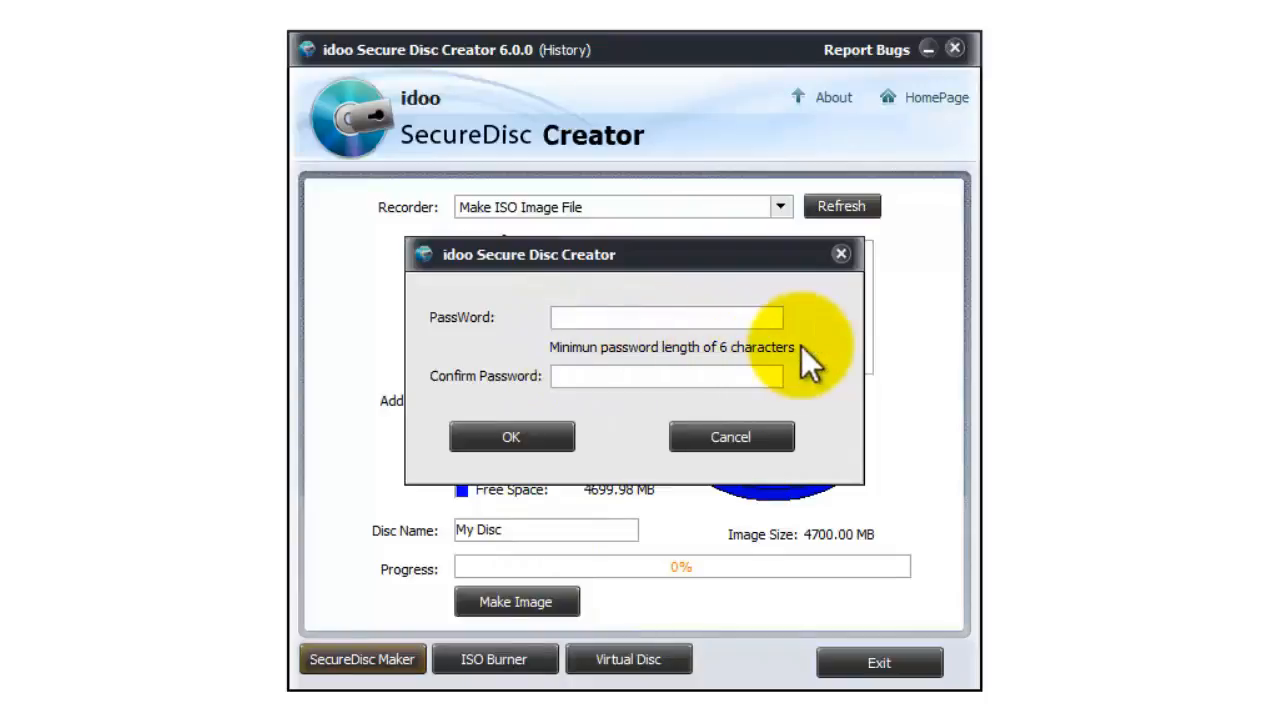
mouse_move(820, 380)
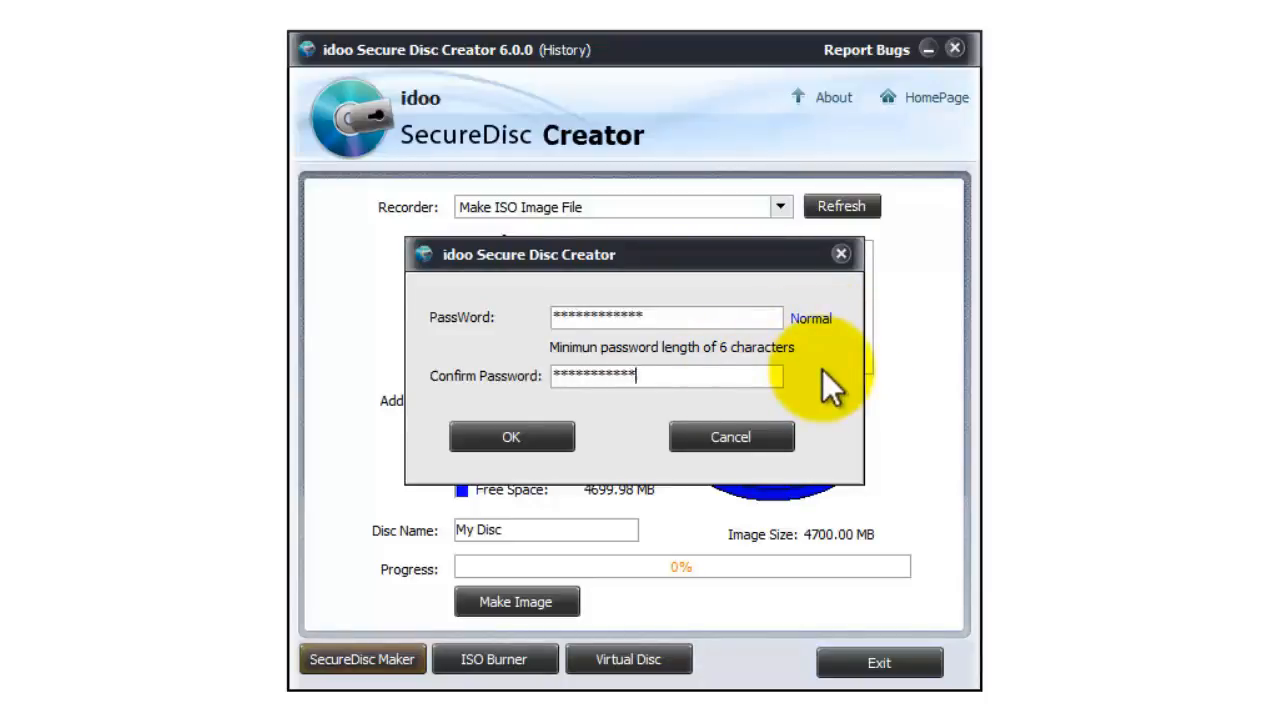
left_click(512, 436)
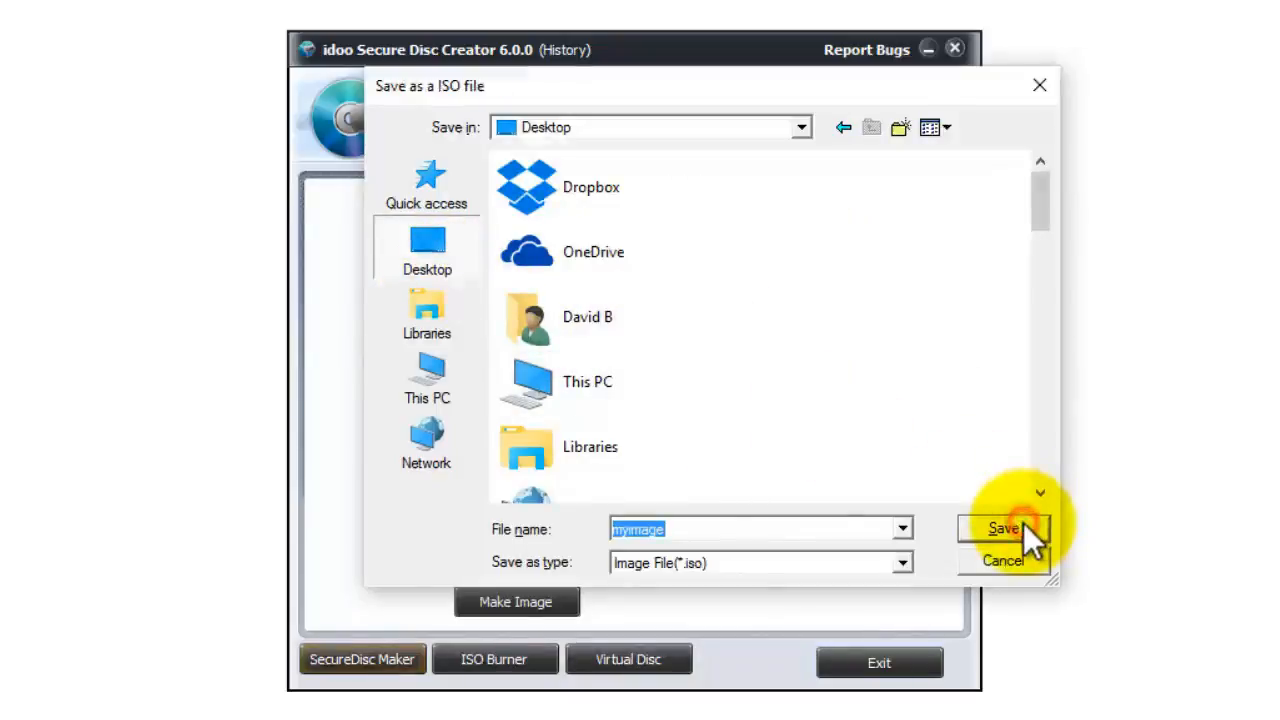
Step: Save the ISO to the Desktop as myimage and dismiss the image-created message
left_click(1000, 528)
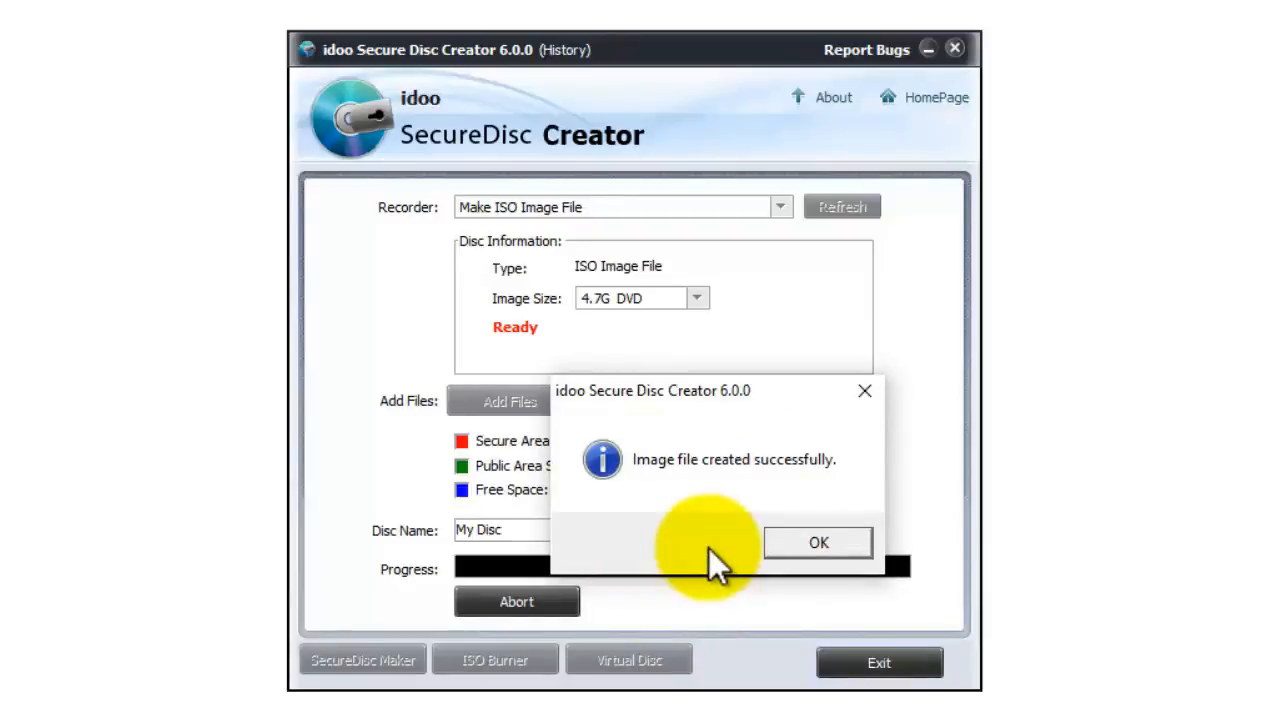
left_click(818, 542)
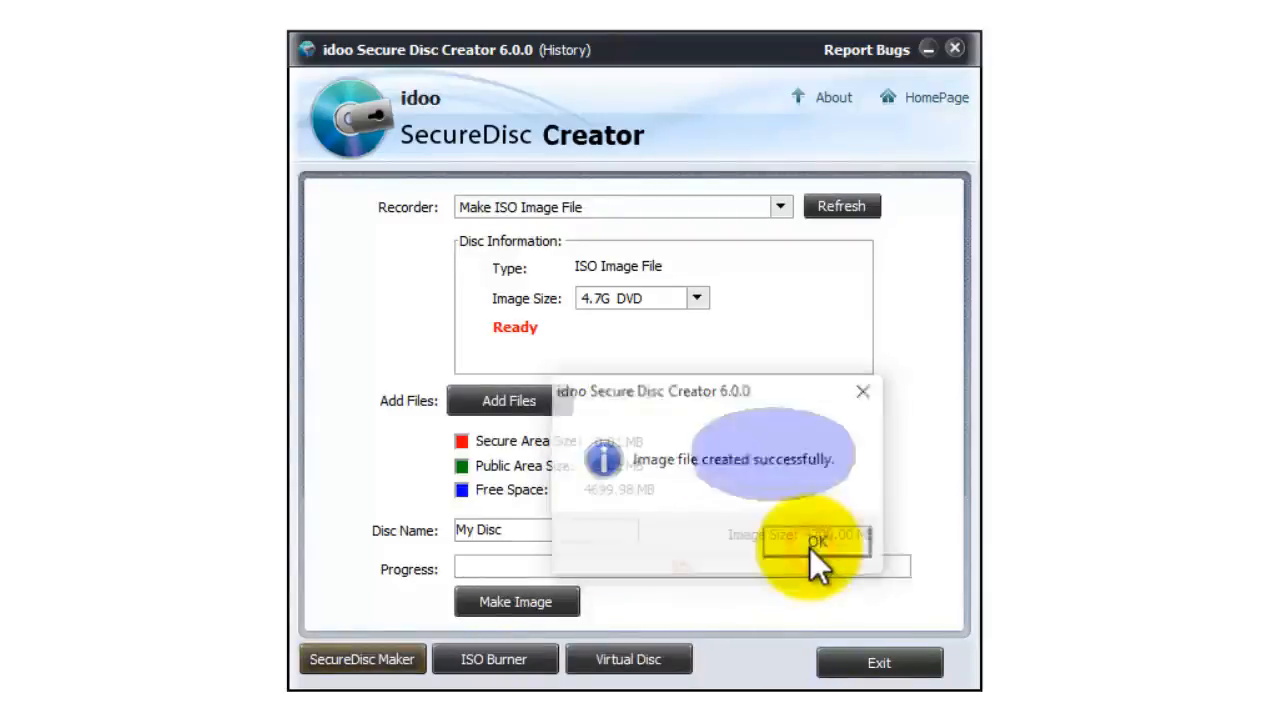
left_click(816, 544)
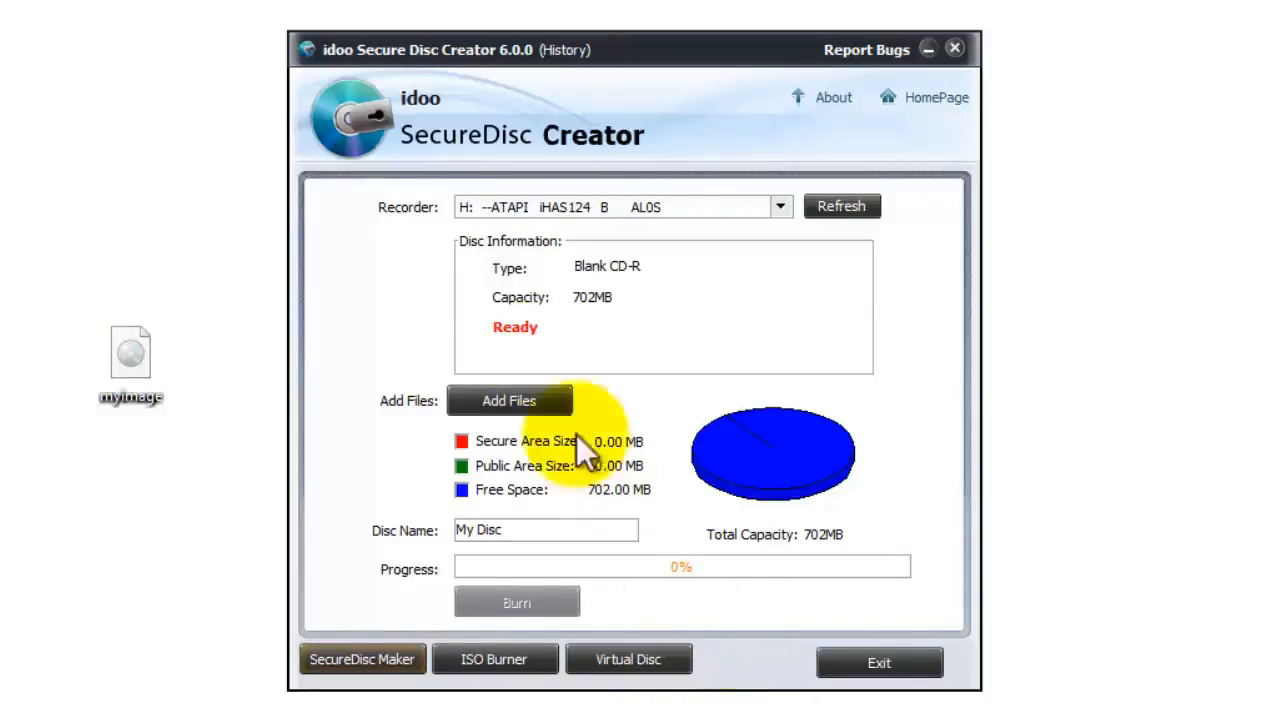
Step: Select the H: ATAPI drive holding the blank 702MB CD-R as the Recorder target
left_click(776, 206)
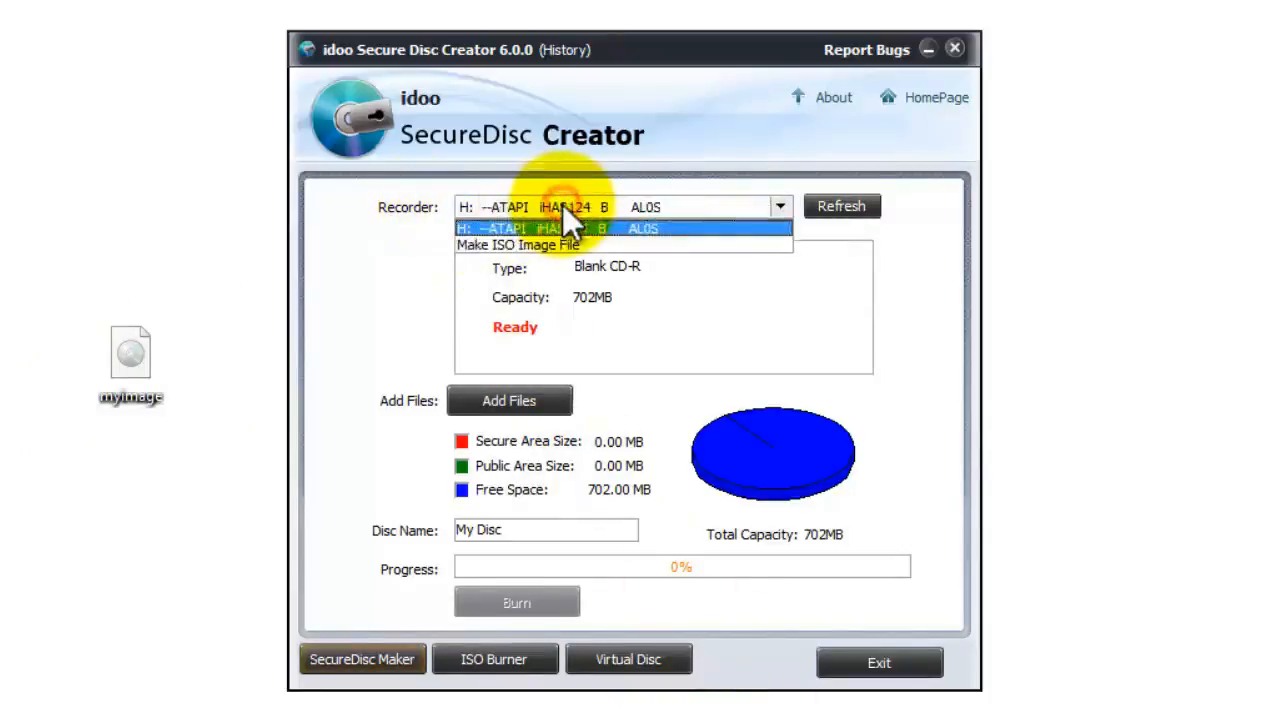
left_click(590, 228)
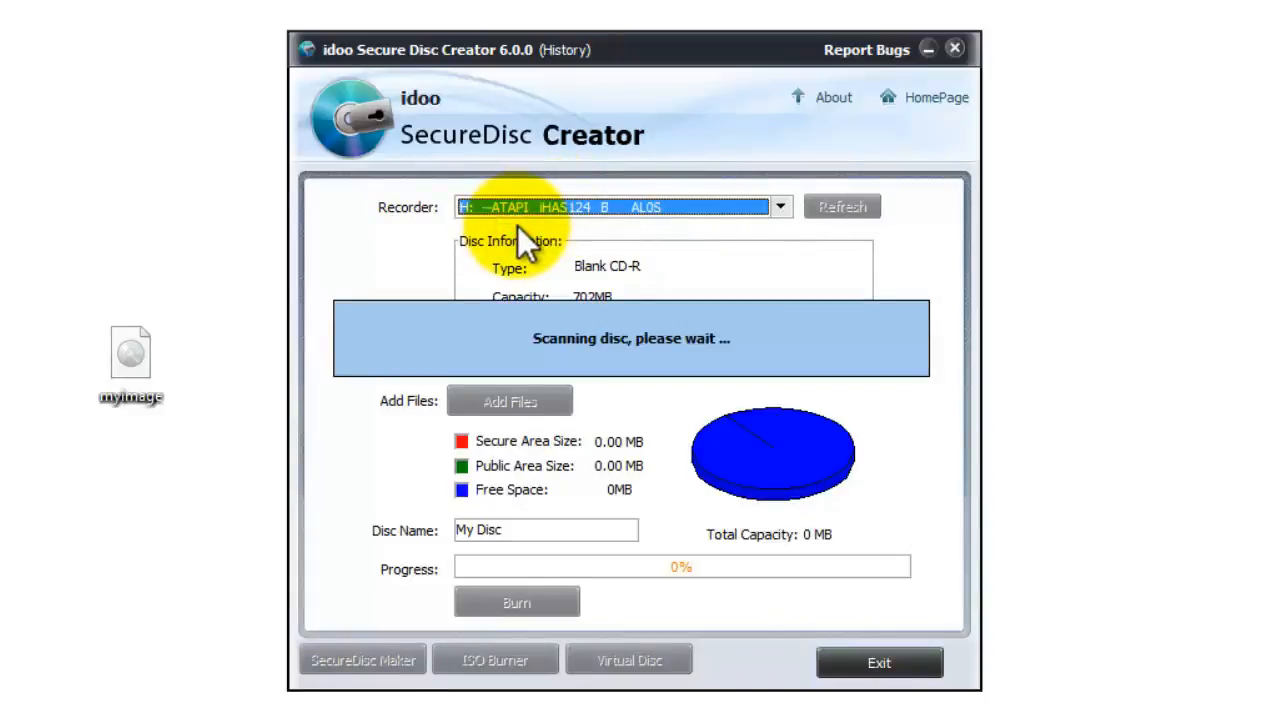
mouse_move(876, 290)
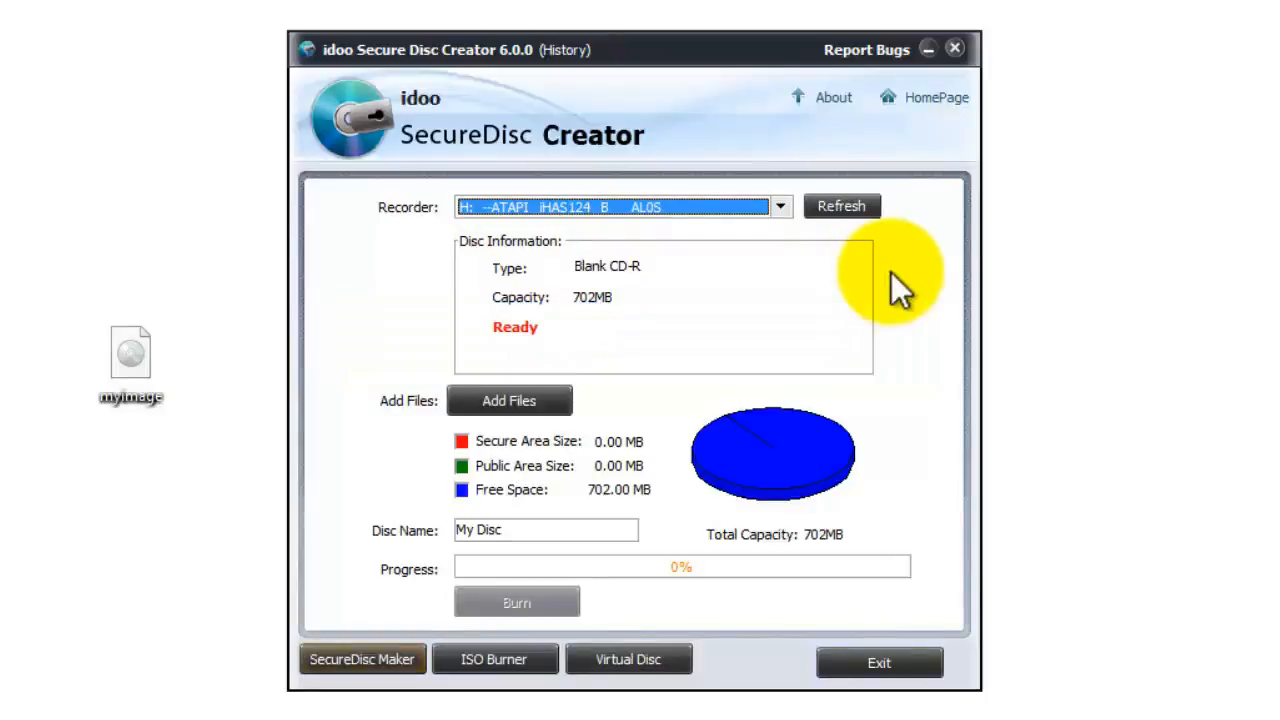
mouse_move(556, 356)
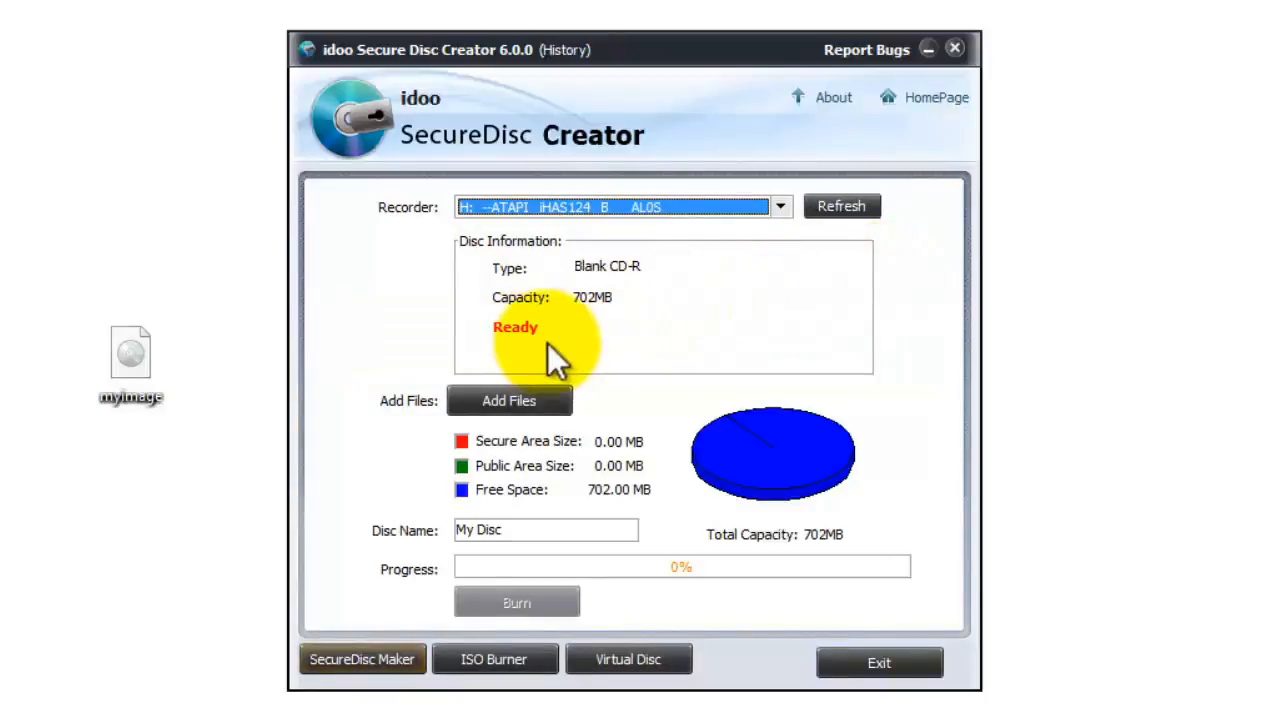
Step: Add Document 1.txt to the Public Area of the CD-R disc layout
left_click(508, 400)
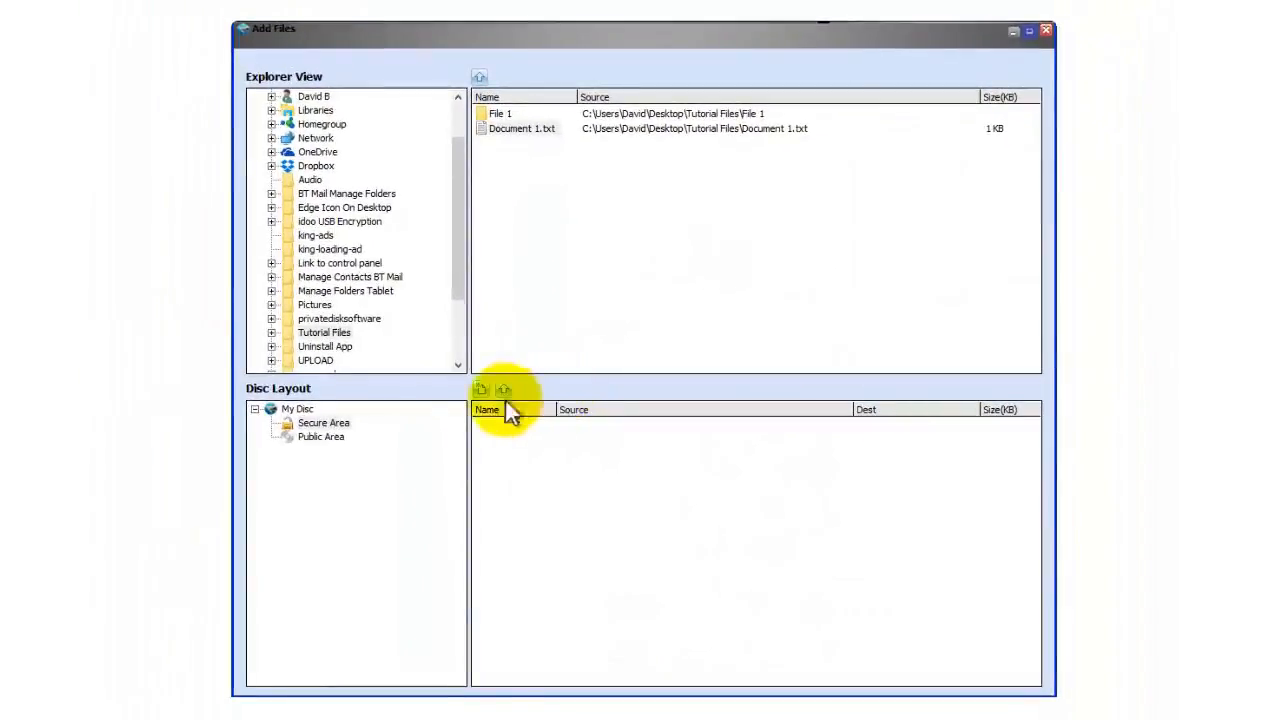
mouse_move(336, 444)
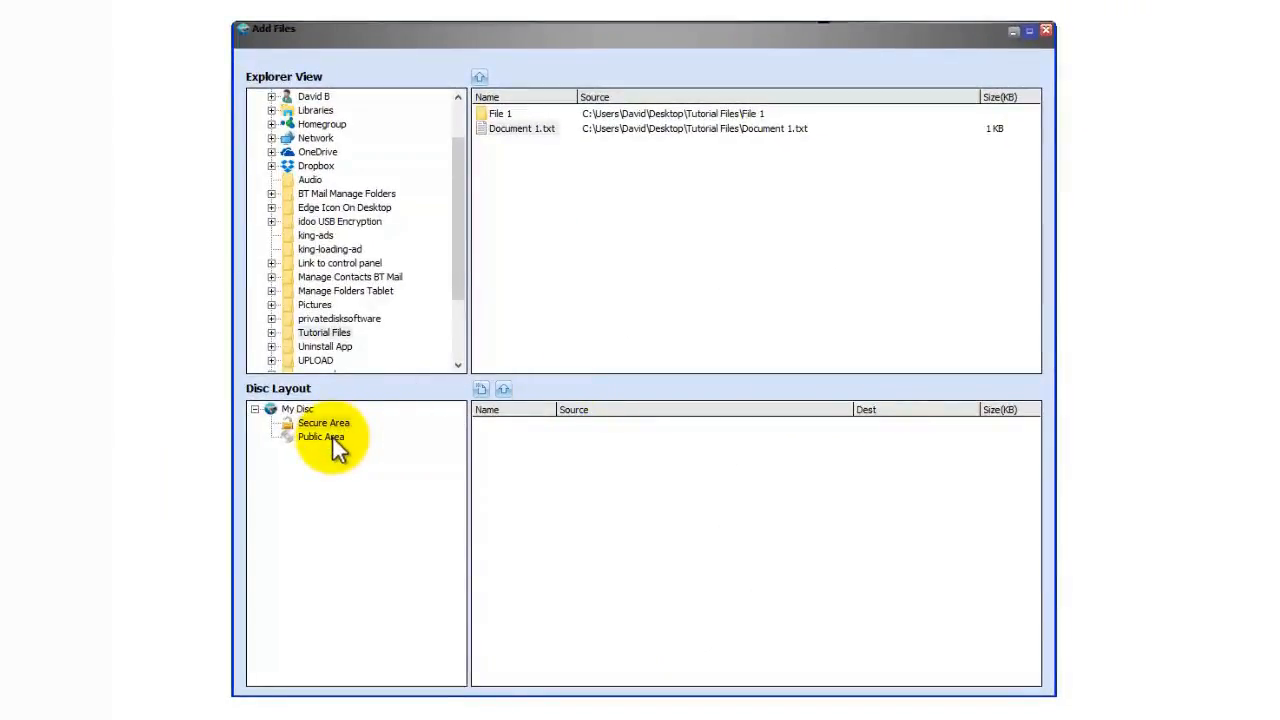
left_click(322, 422)
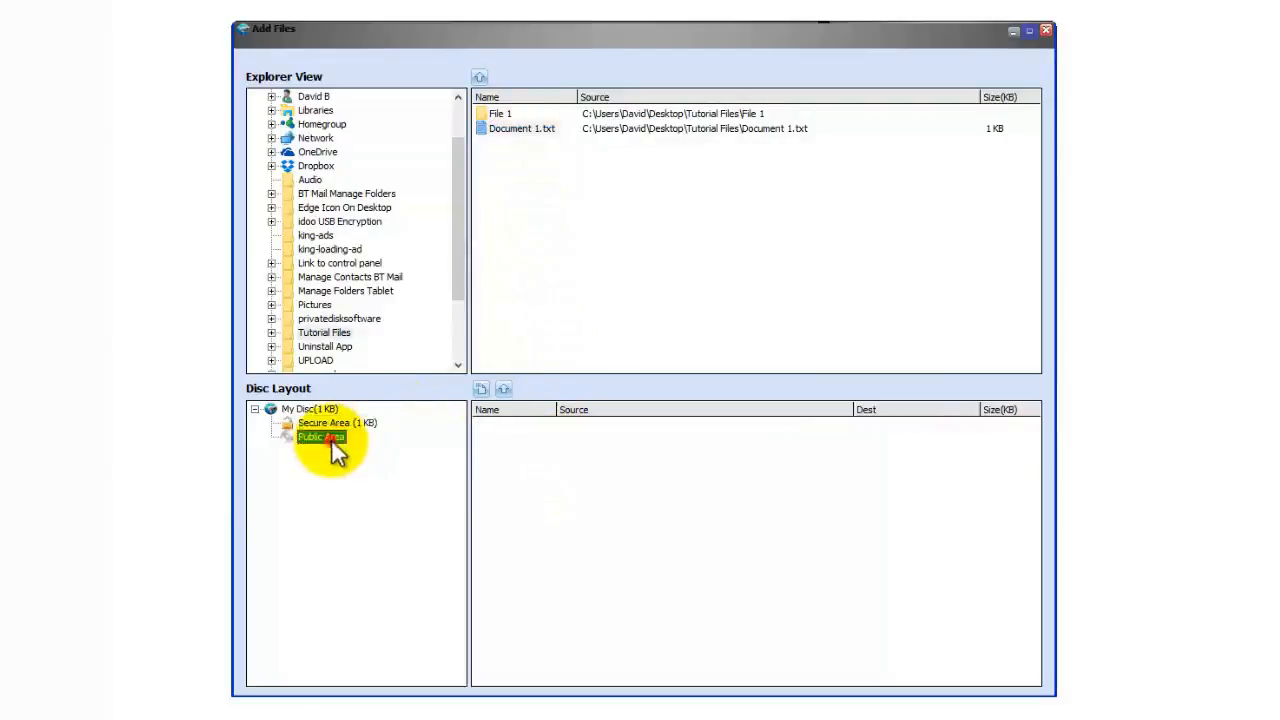
left_click(516, 128)
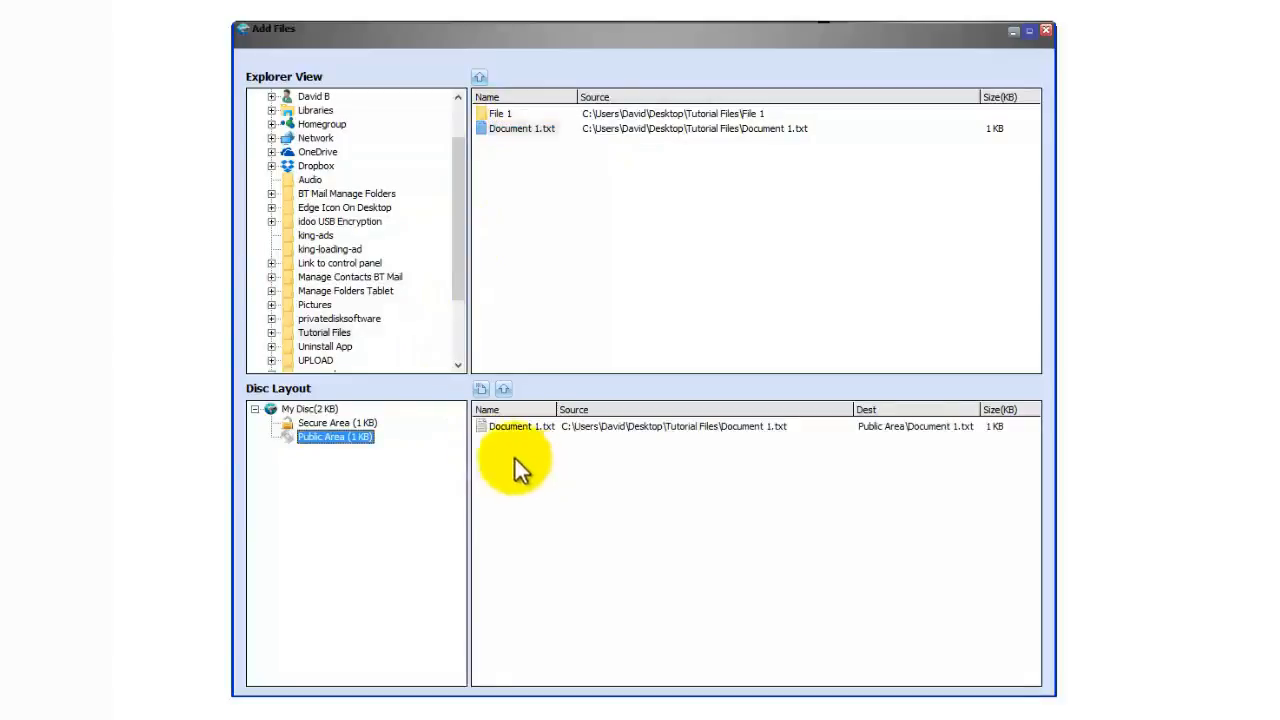
mouse_move(1048, 32)
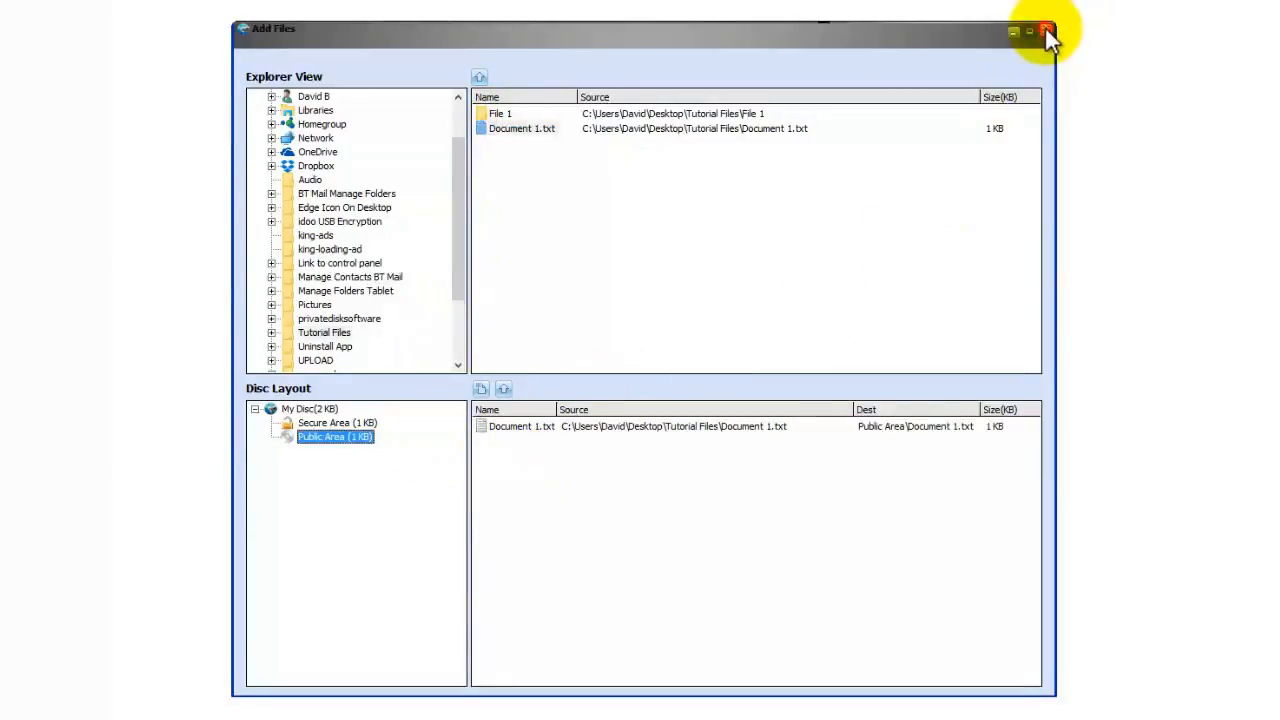
Step: Close the Add Files window and start burning the files to the CD-R
left_click(1048, 28)
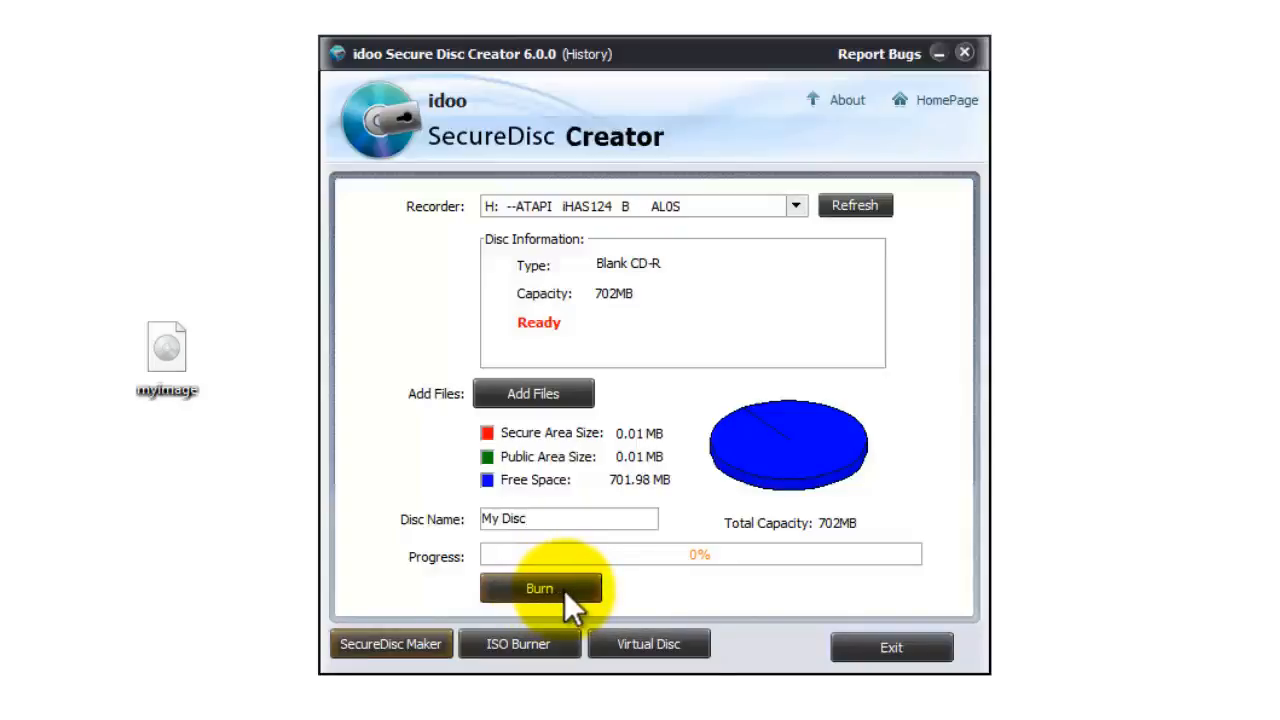
left_click(540, 588)
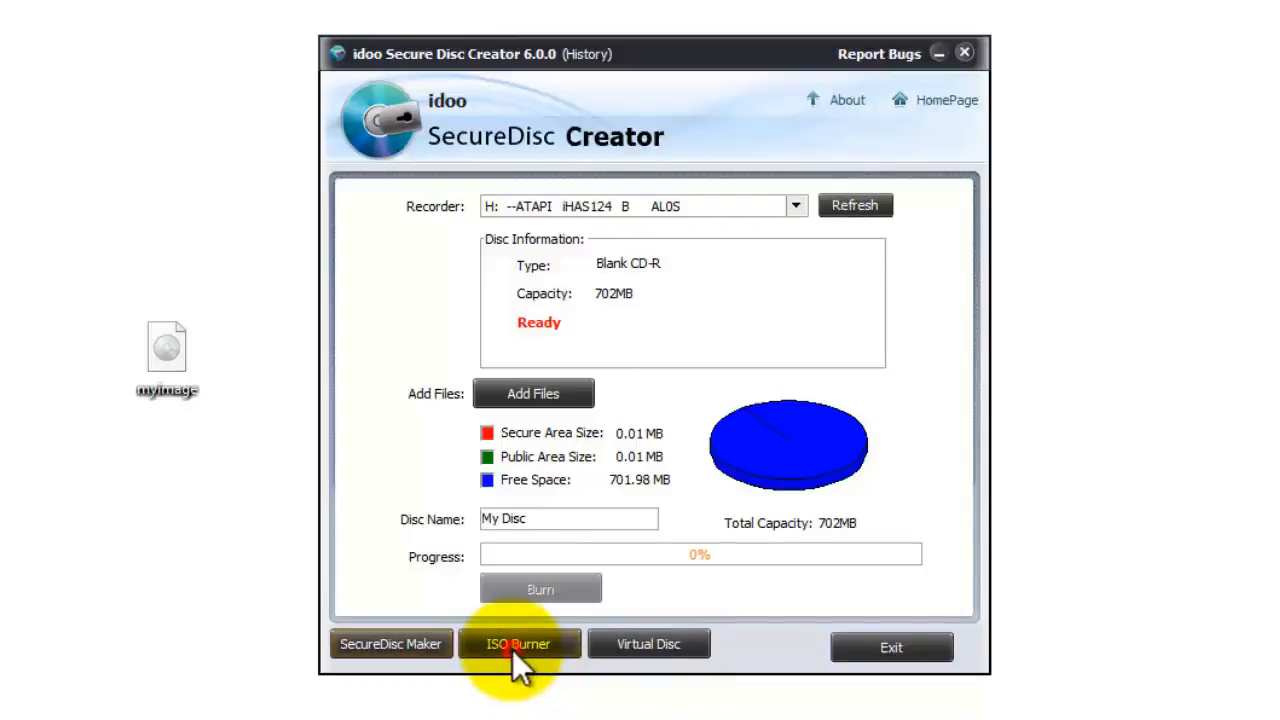
Step: Switch to ISO Burner and load the myimage disc image from the Desktop as the ISO to burn
left_click(520, 644)
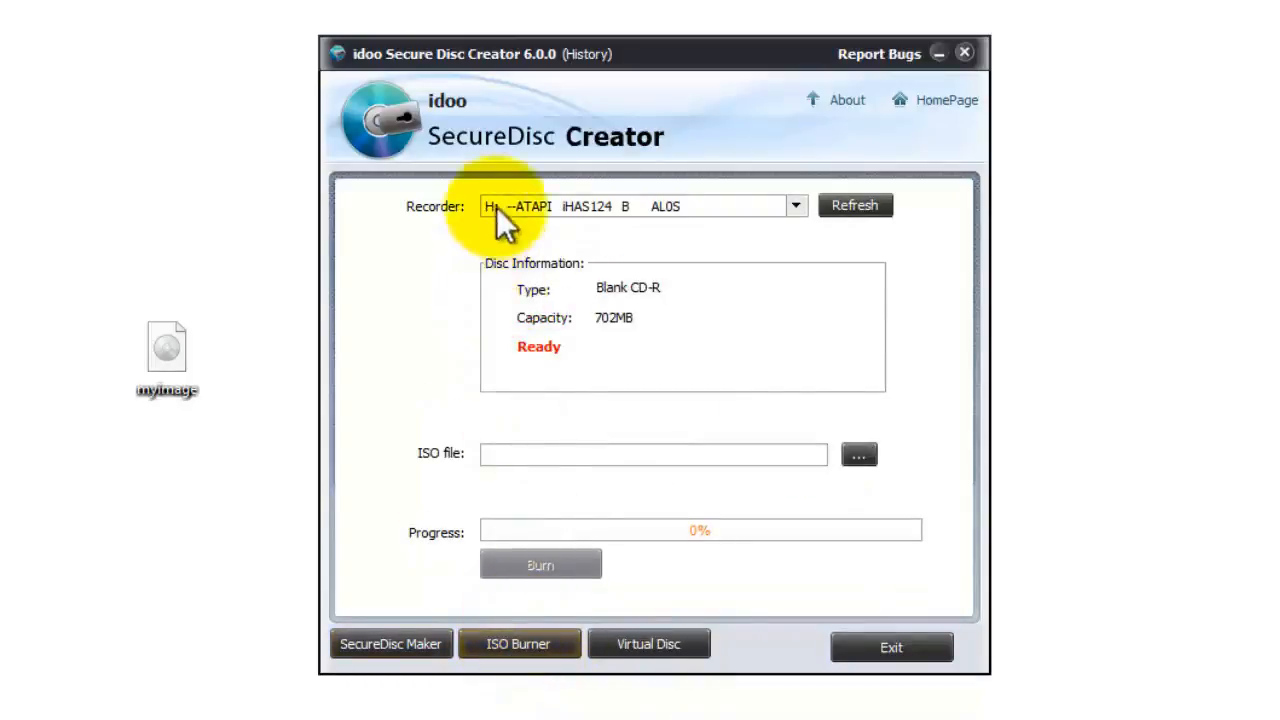
mouse_move(608, 228)
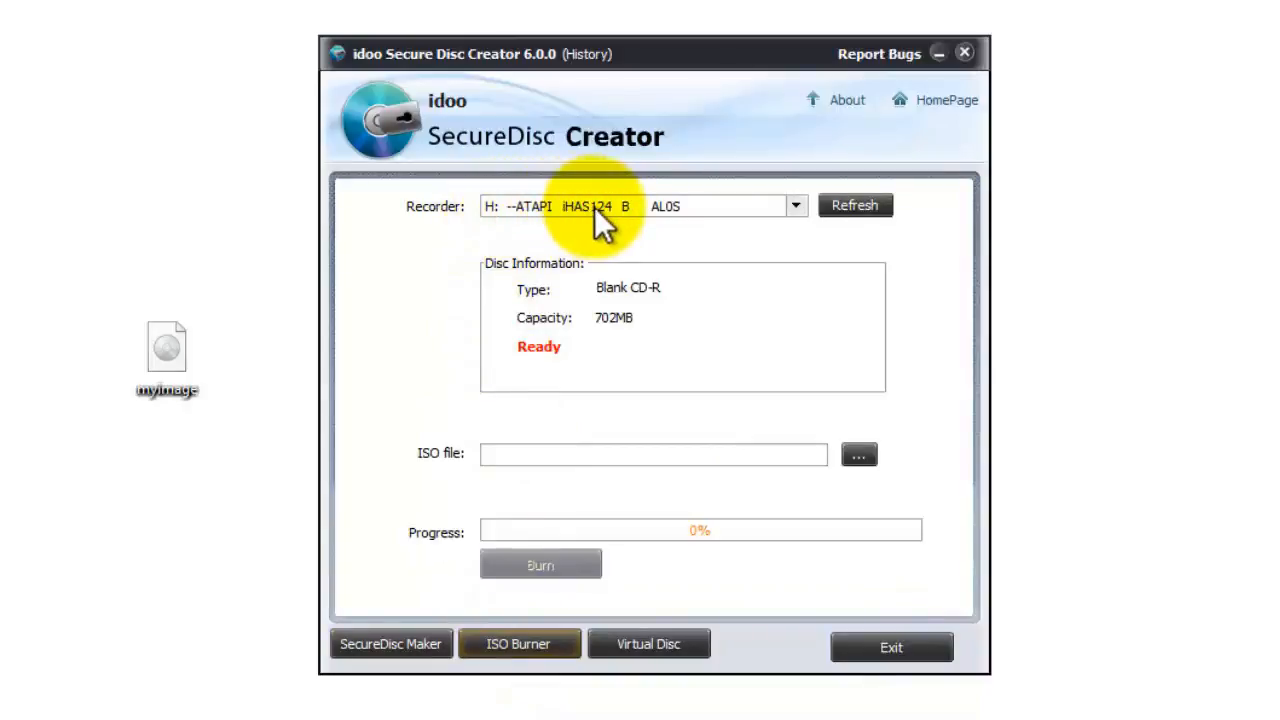
mouse_move(584, 380)
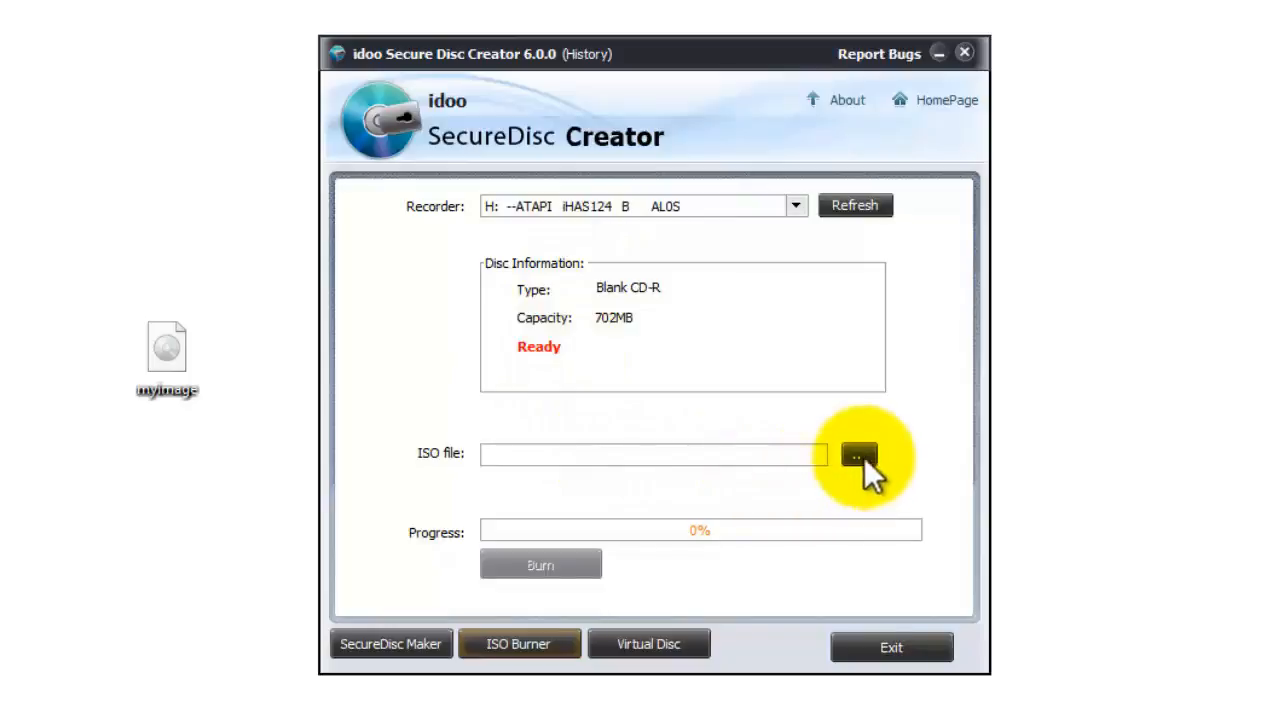
left_click(856, 456)
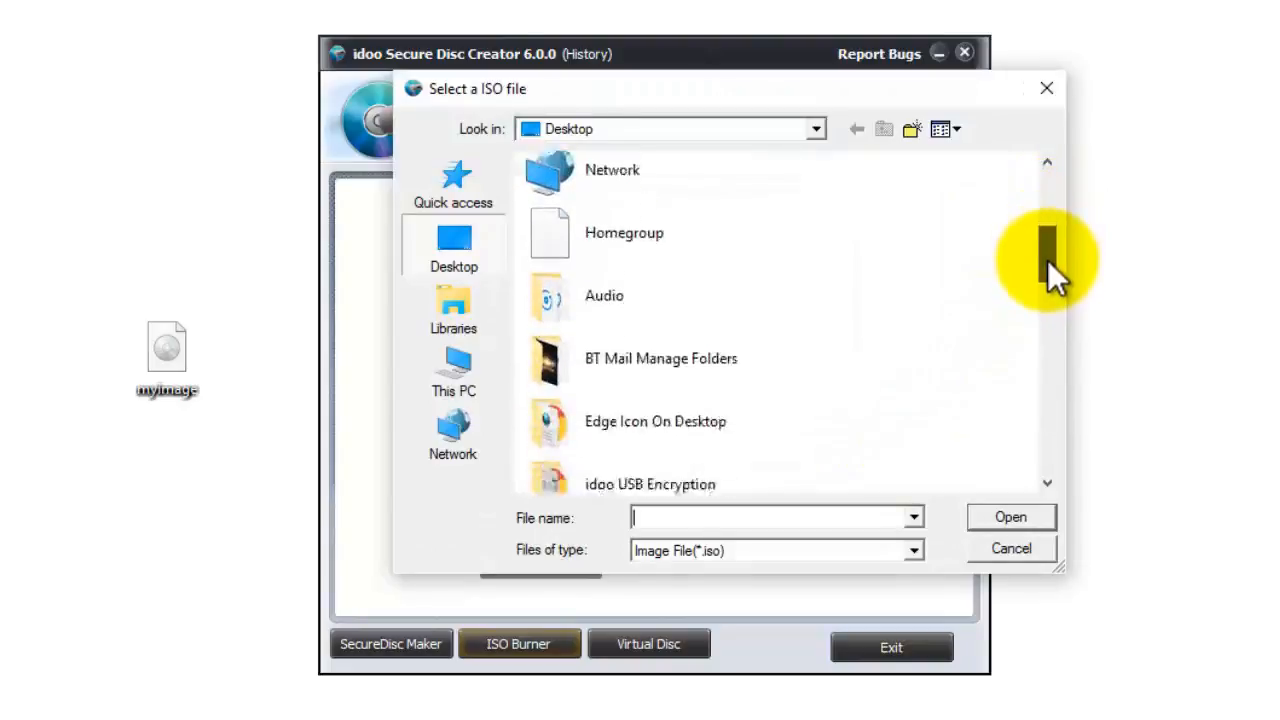
scroll("down", 3)
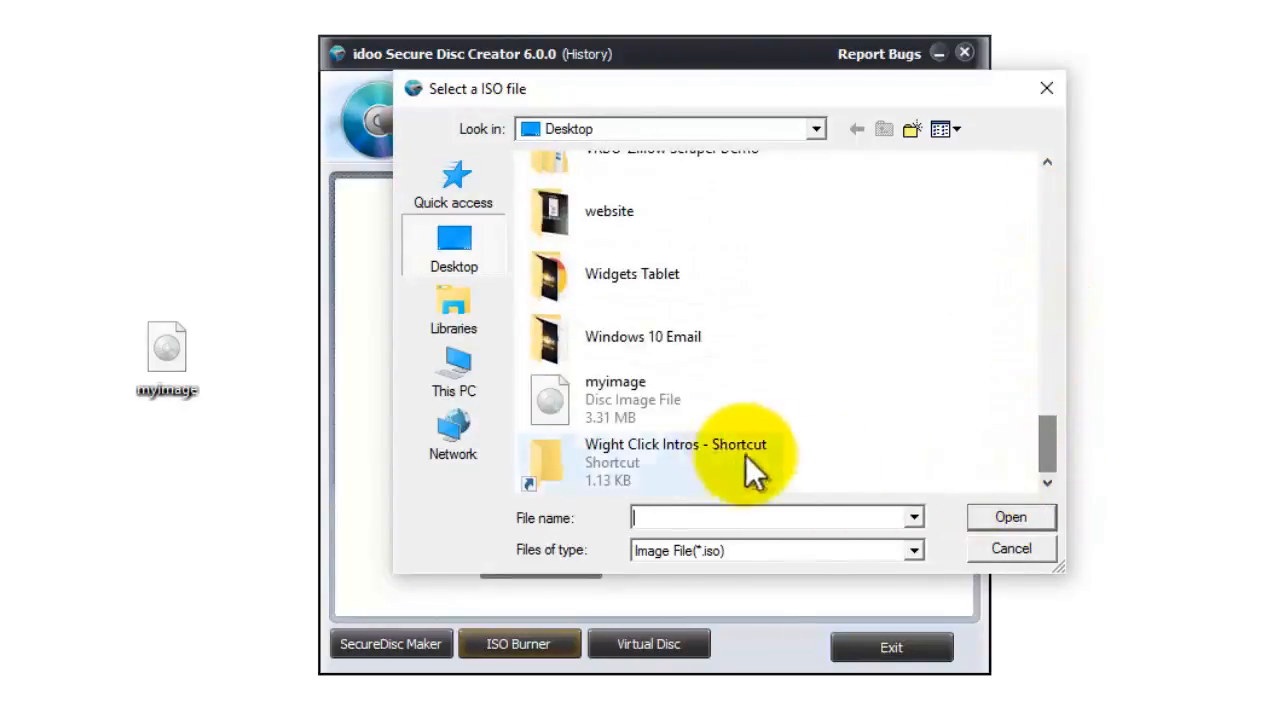
left_click(616, 400)
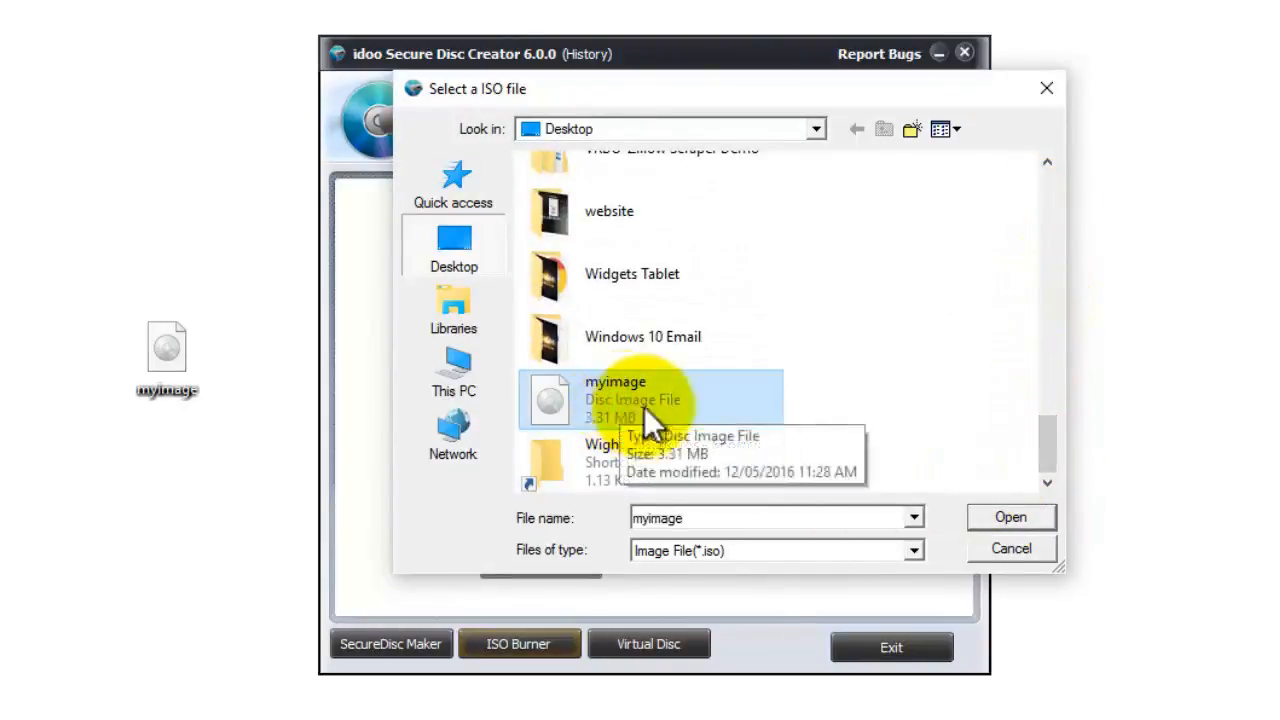
left_click(1012, 516)
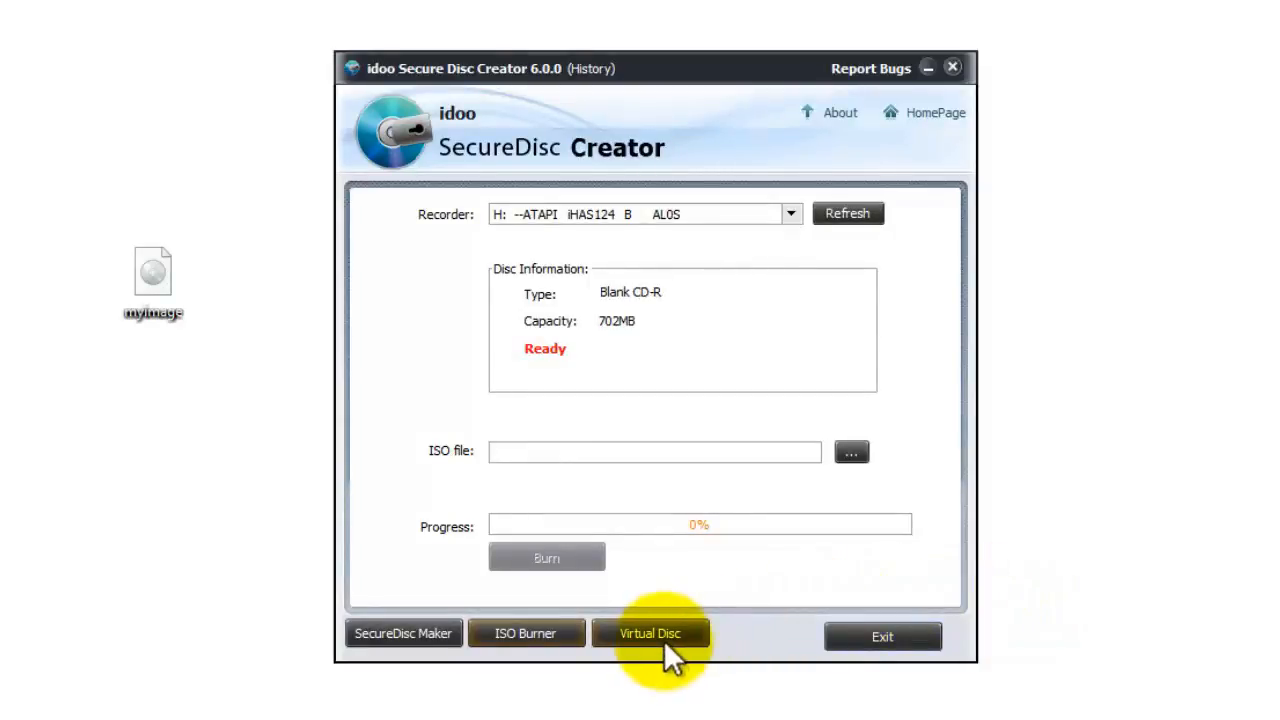
Step: Switch to Virtual Disc, load myimage.iso as the image file and choose drive E: for mounting
left_click(650, 634)
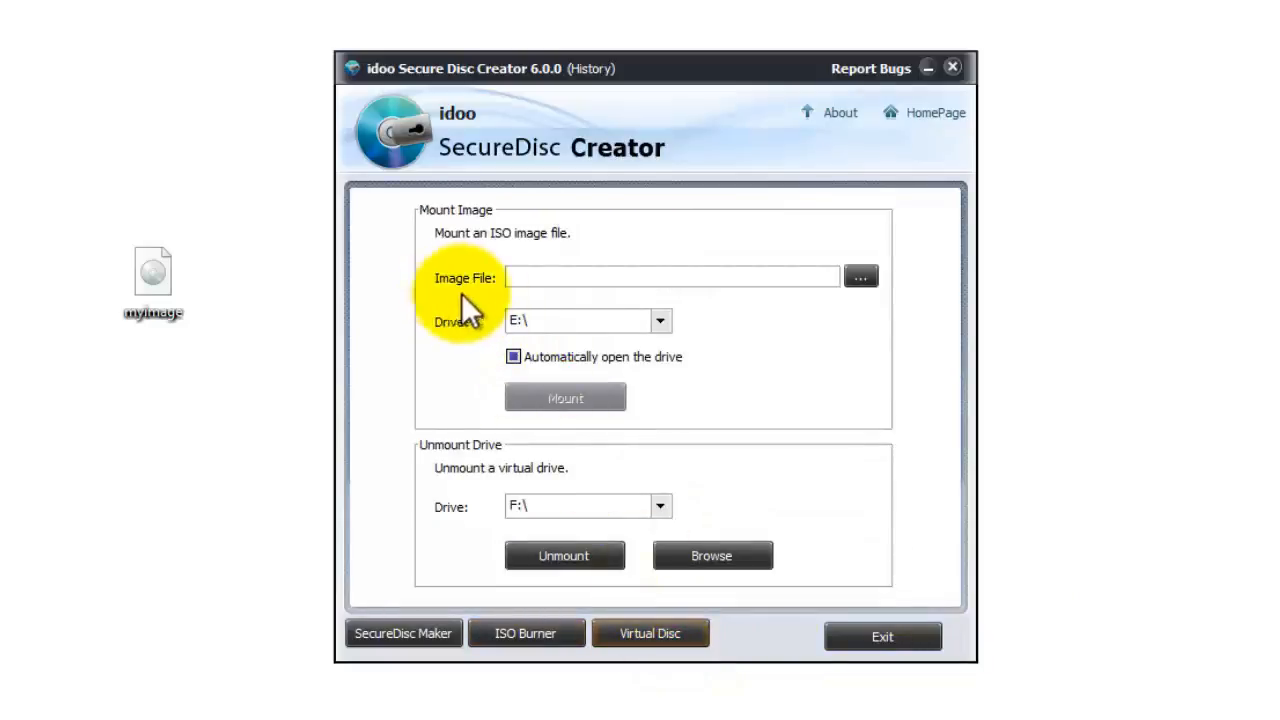
mouse_move(864, 276)
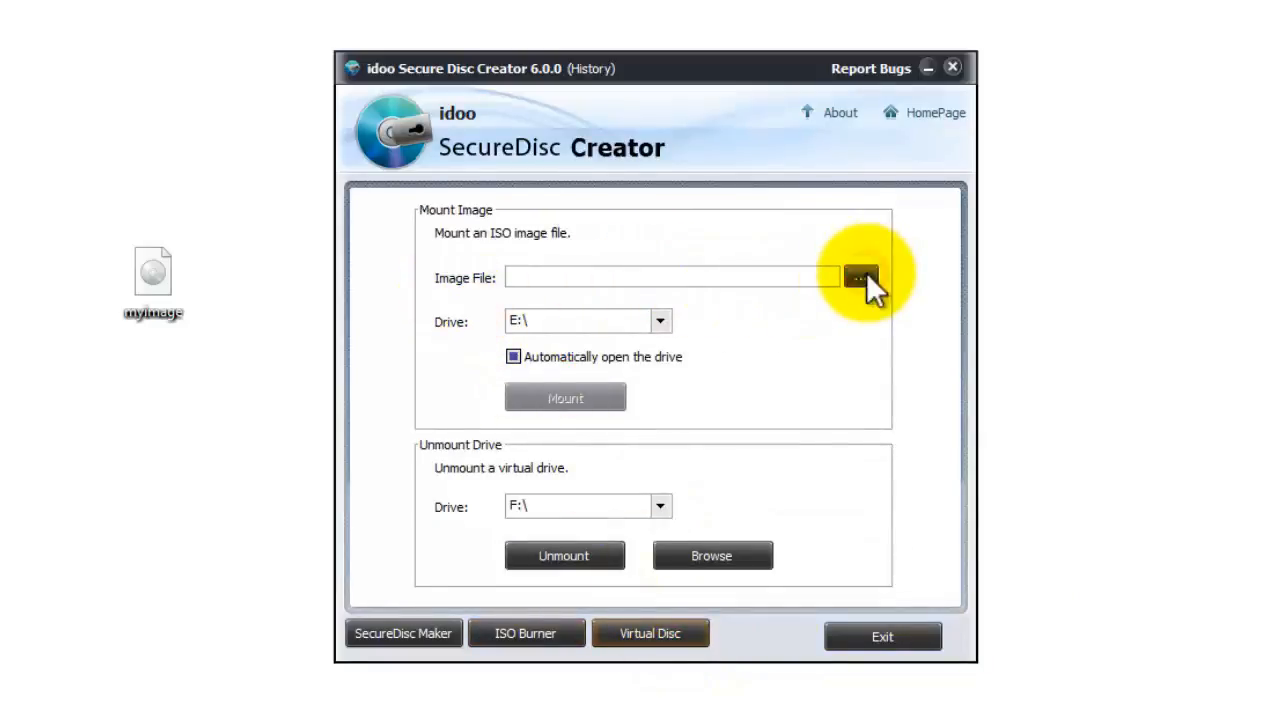
left_click(860, 276)
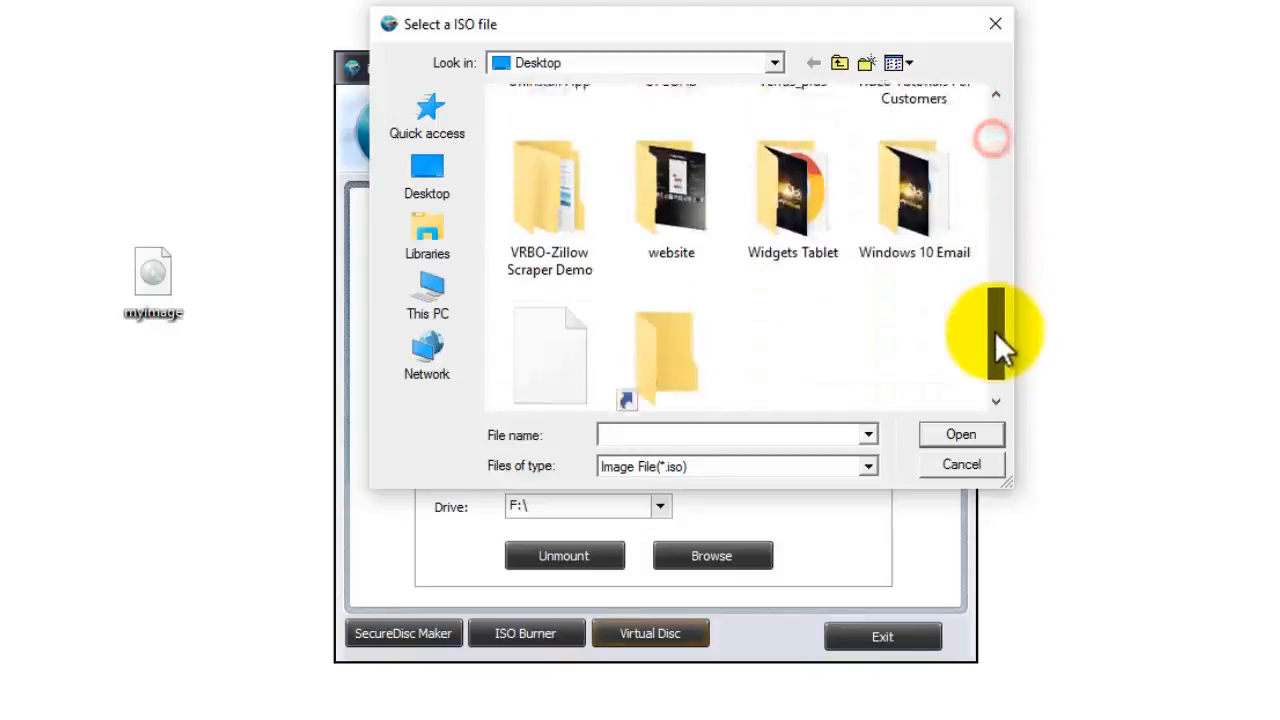
left_click(548, 330)
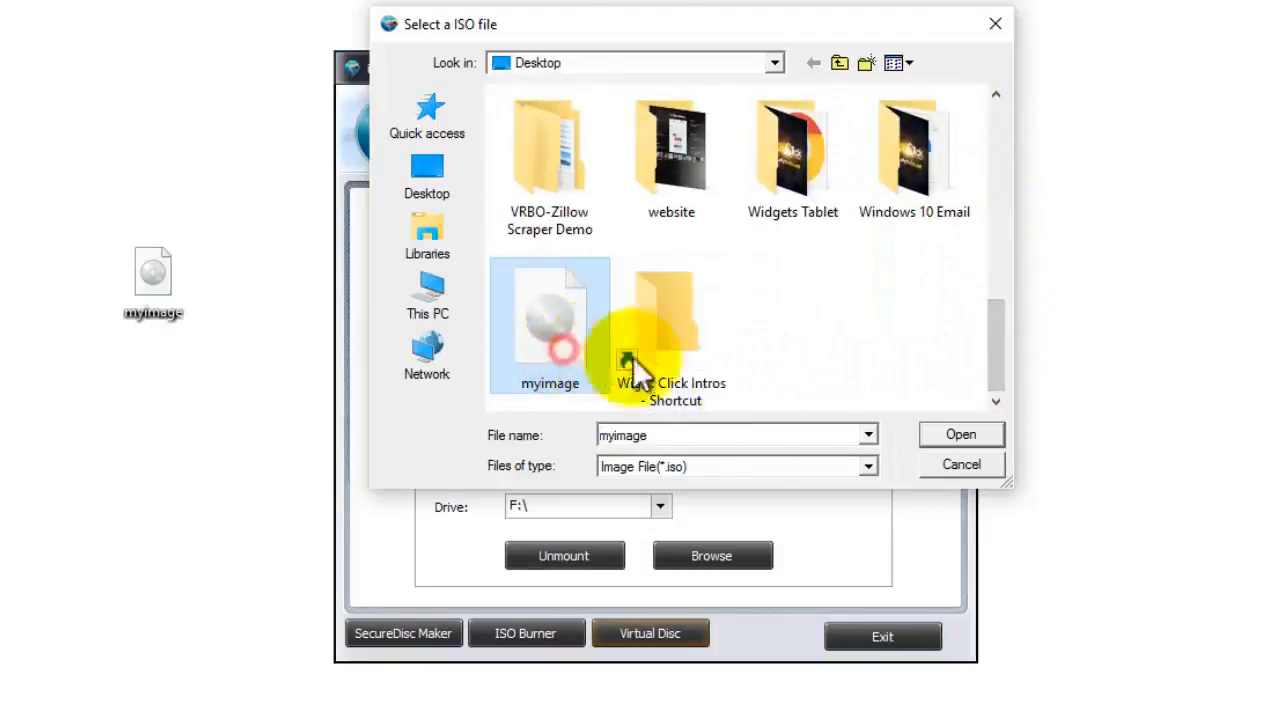
left_click(960, 434)
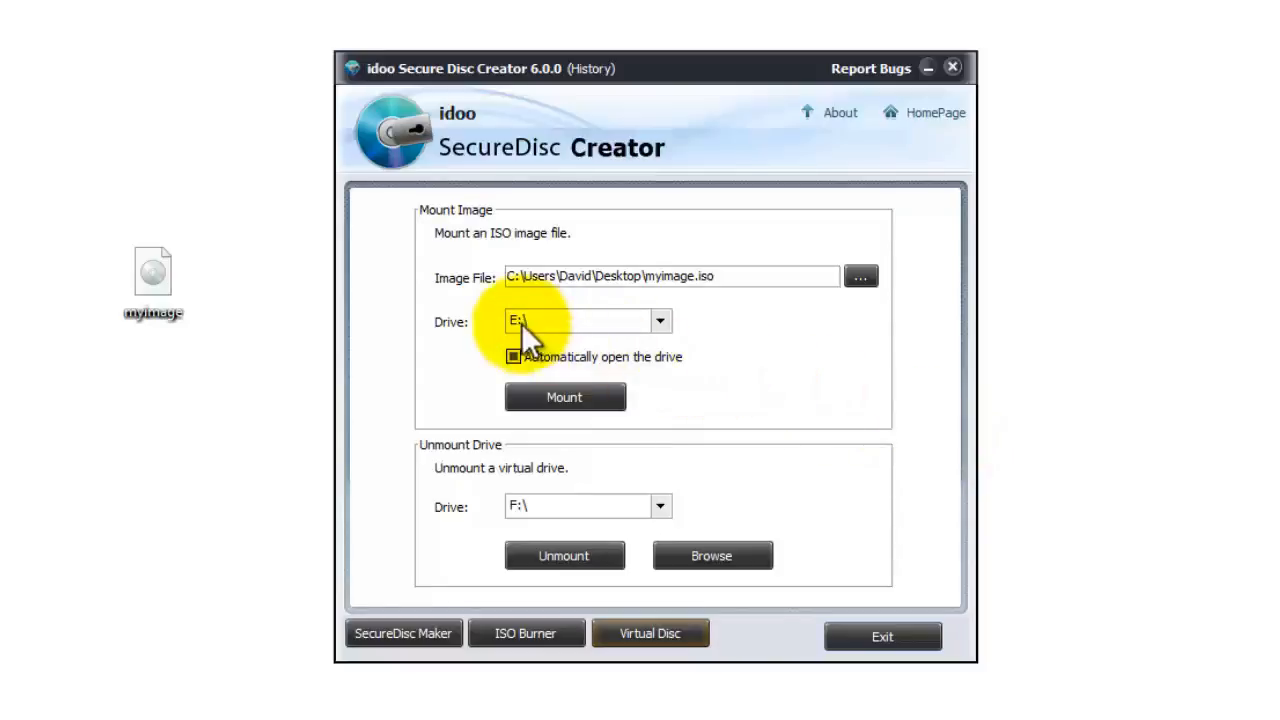
left_click(660, 320)
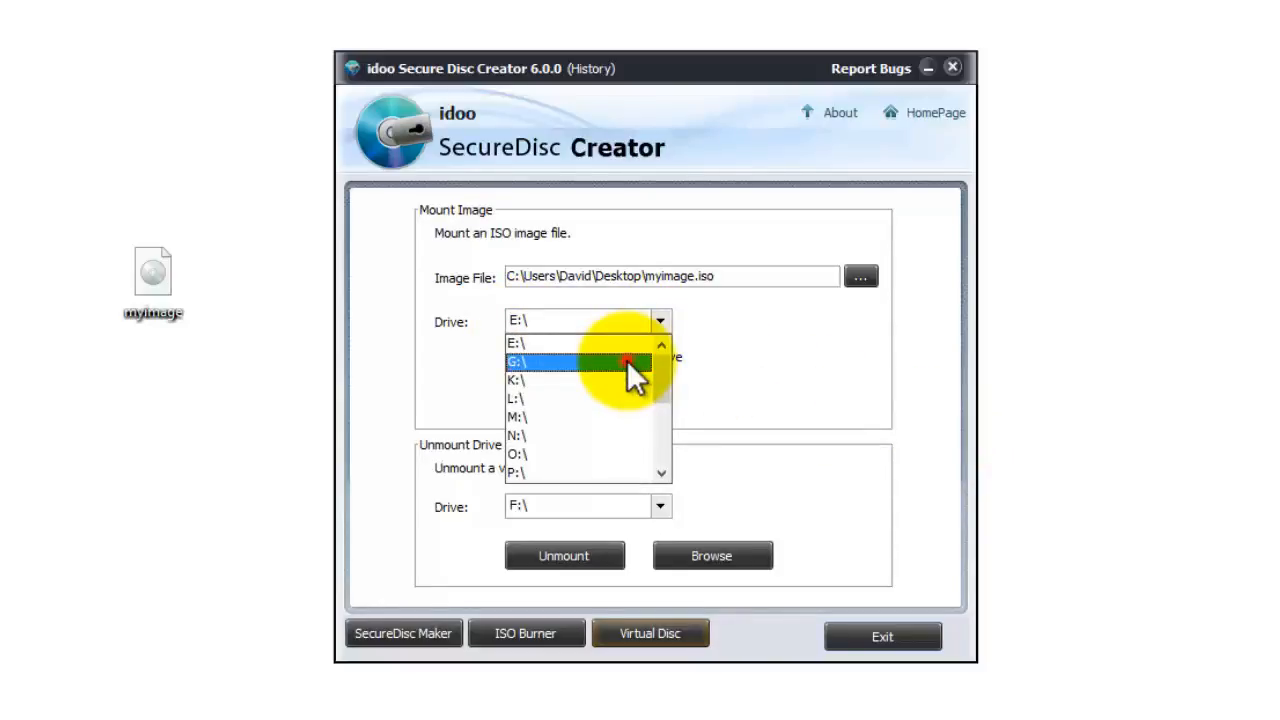
left_click(520, 362)
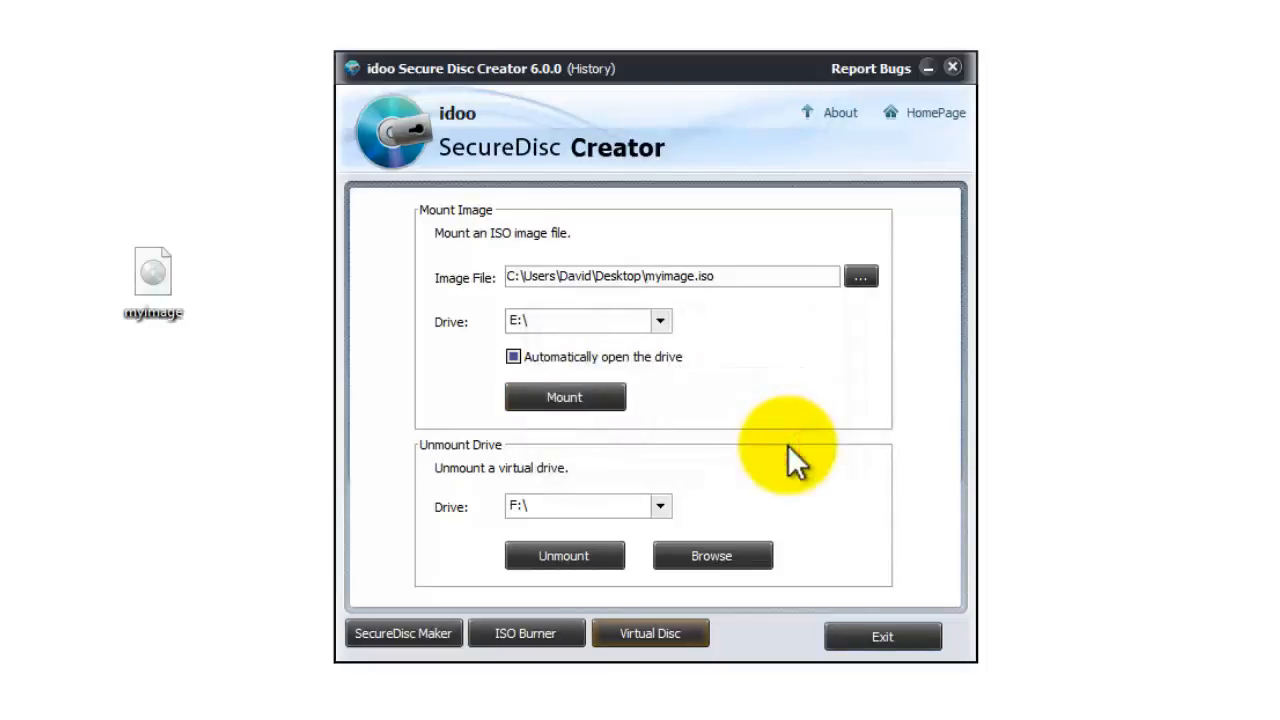
left_click(564, 396)
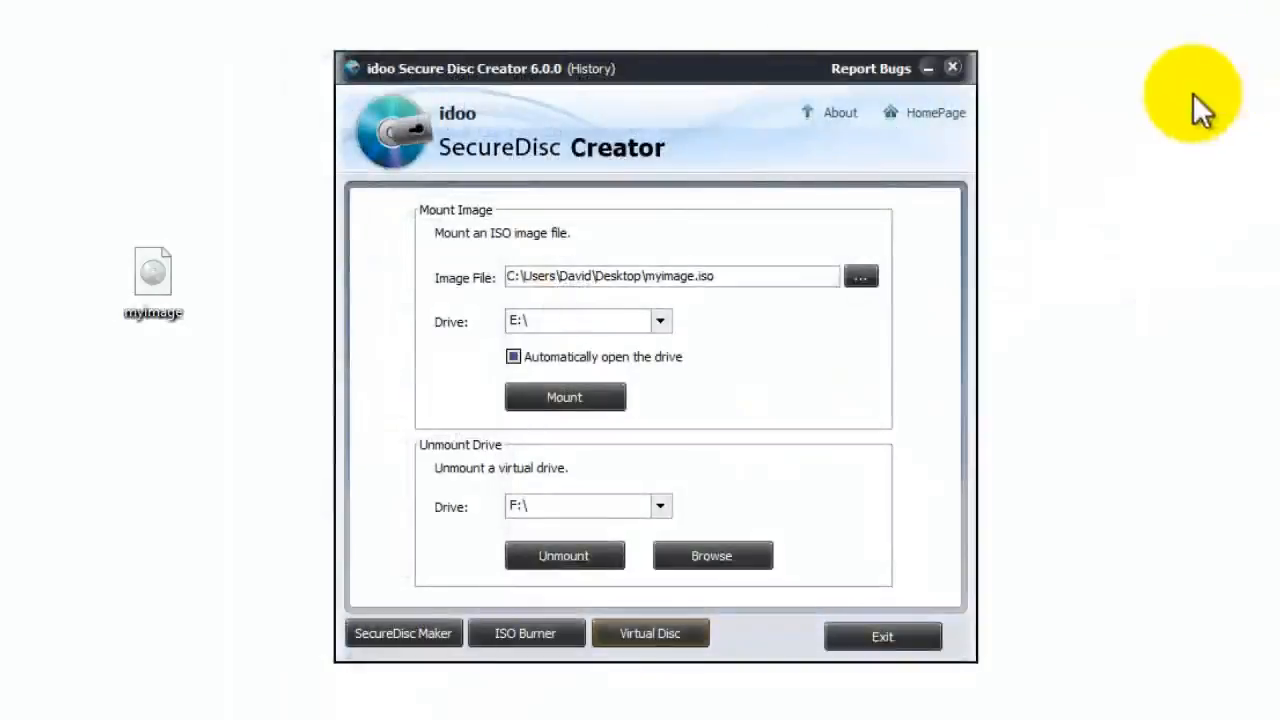
mouse_move(578, 520)
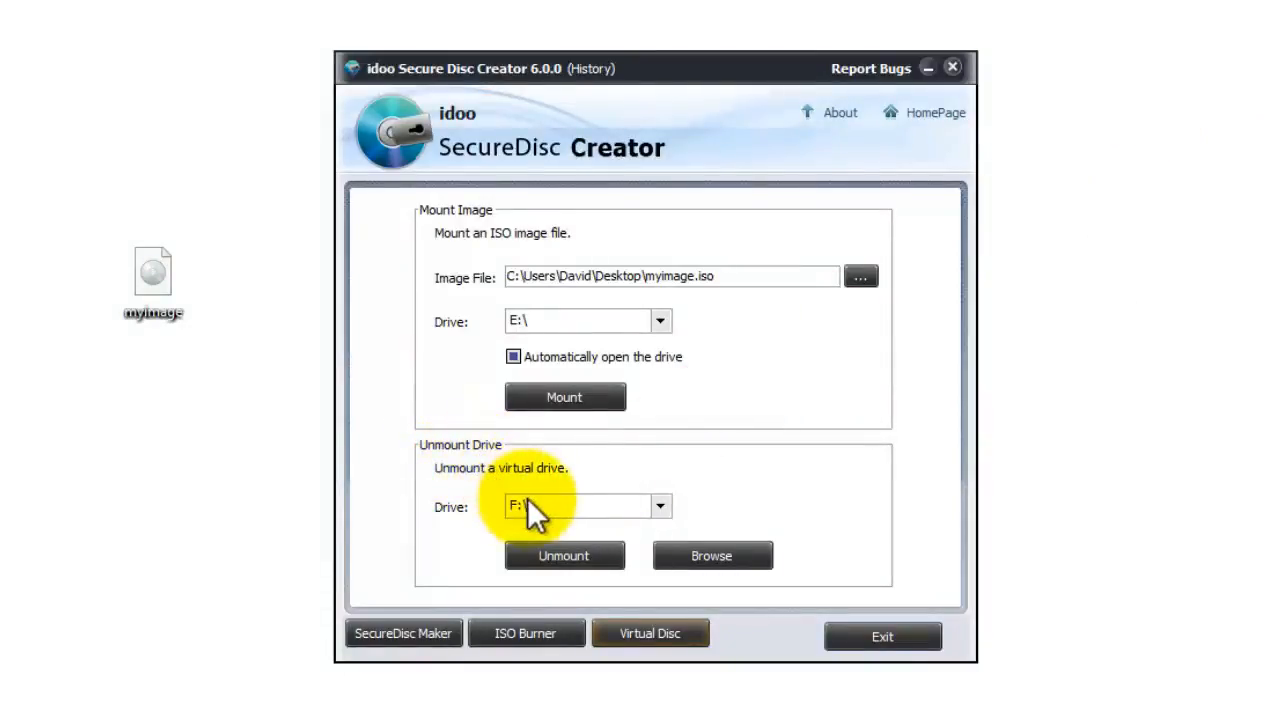
Step: Select G:\ from the Drive dropdown, unmount it and dismiss the success message
left_click(658, 508)
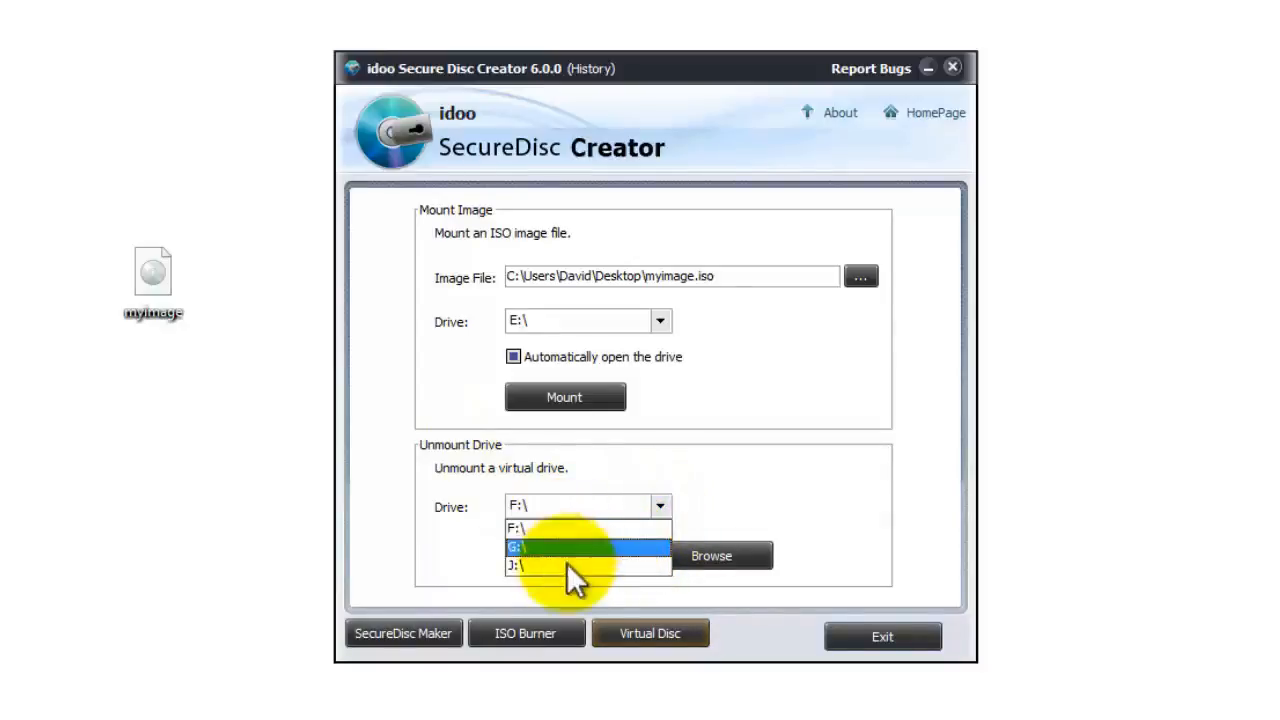
left_click(558, 548)
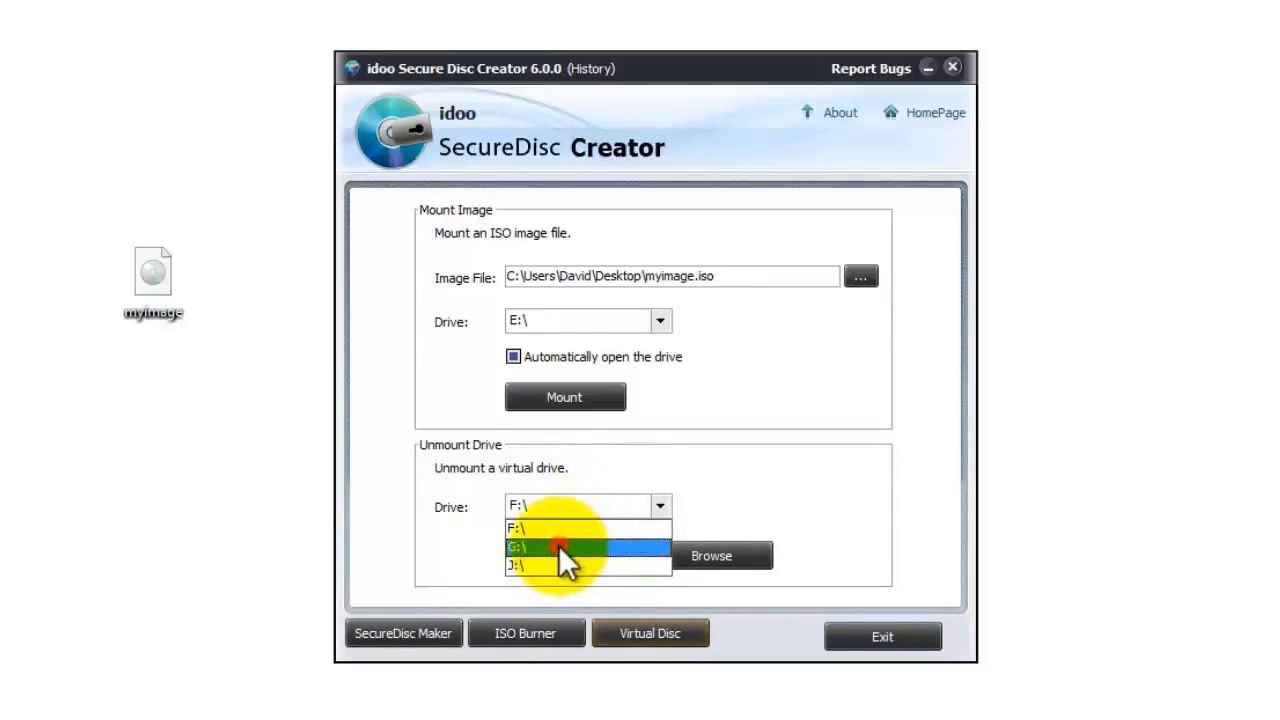
left_click(556, 548)
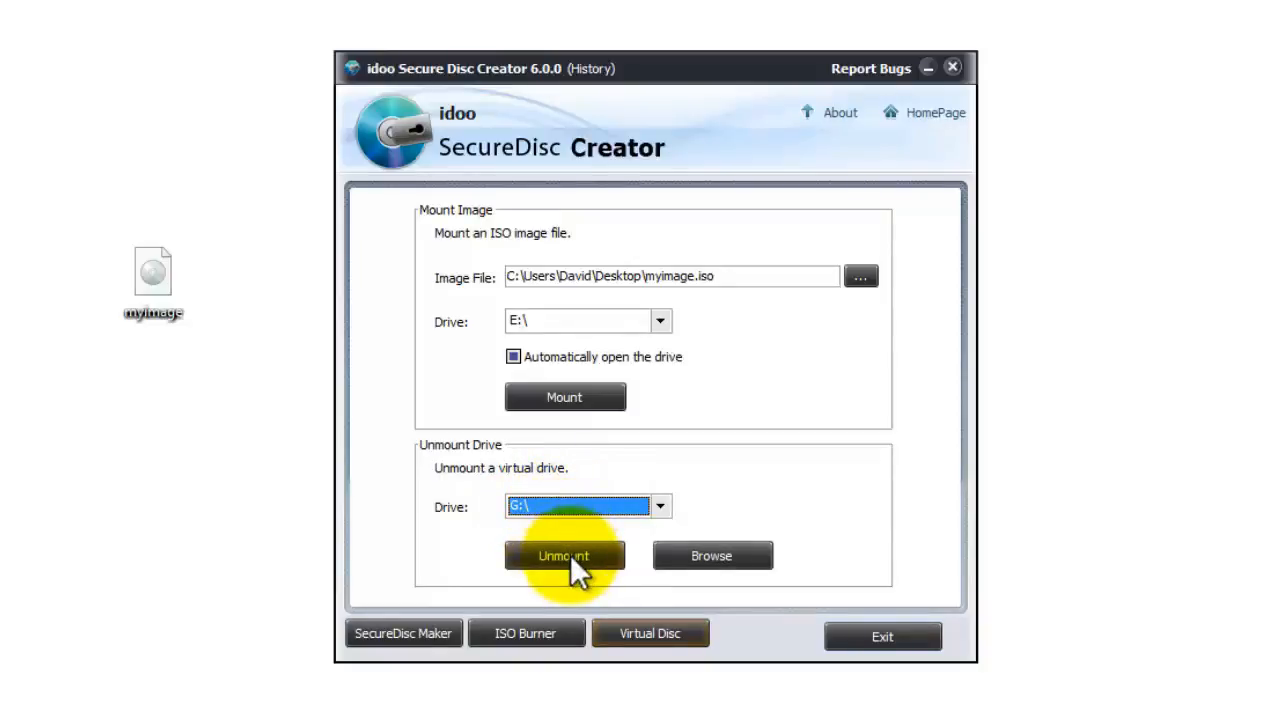
left_click(564, 556)
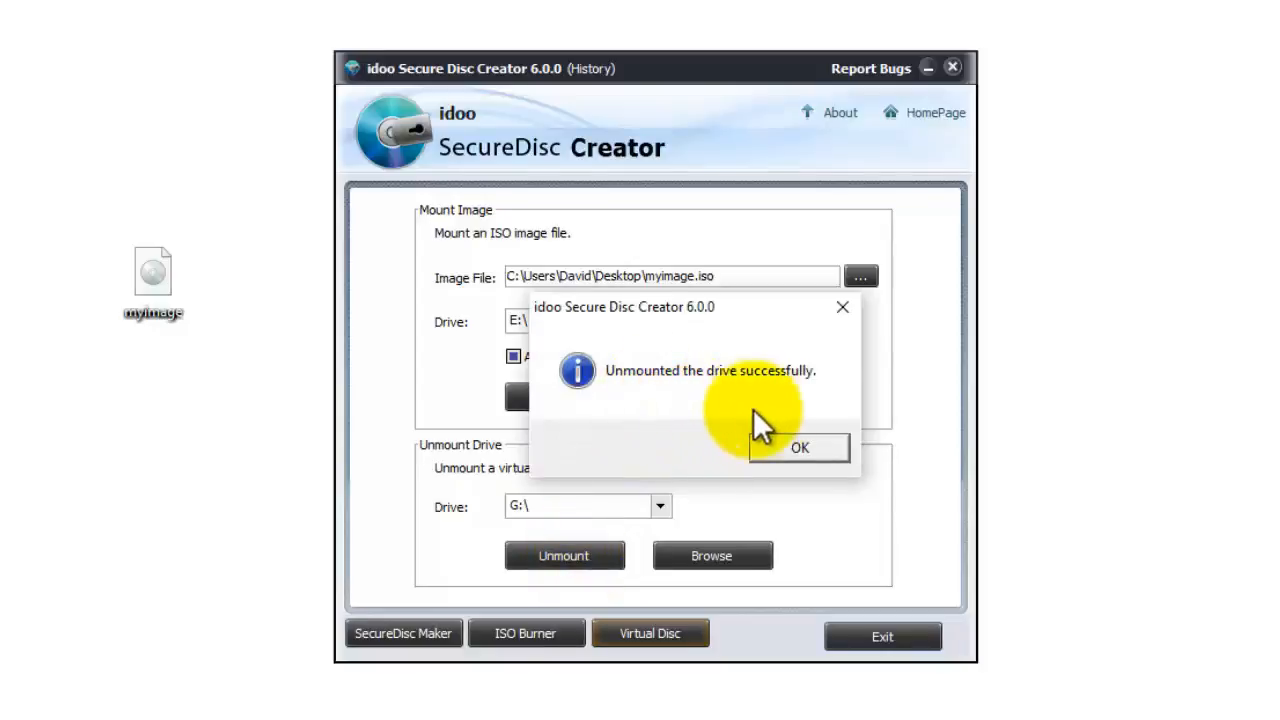
left_click(800, 448)
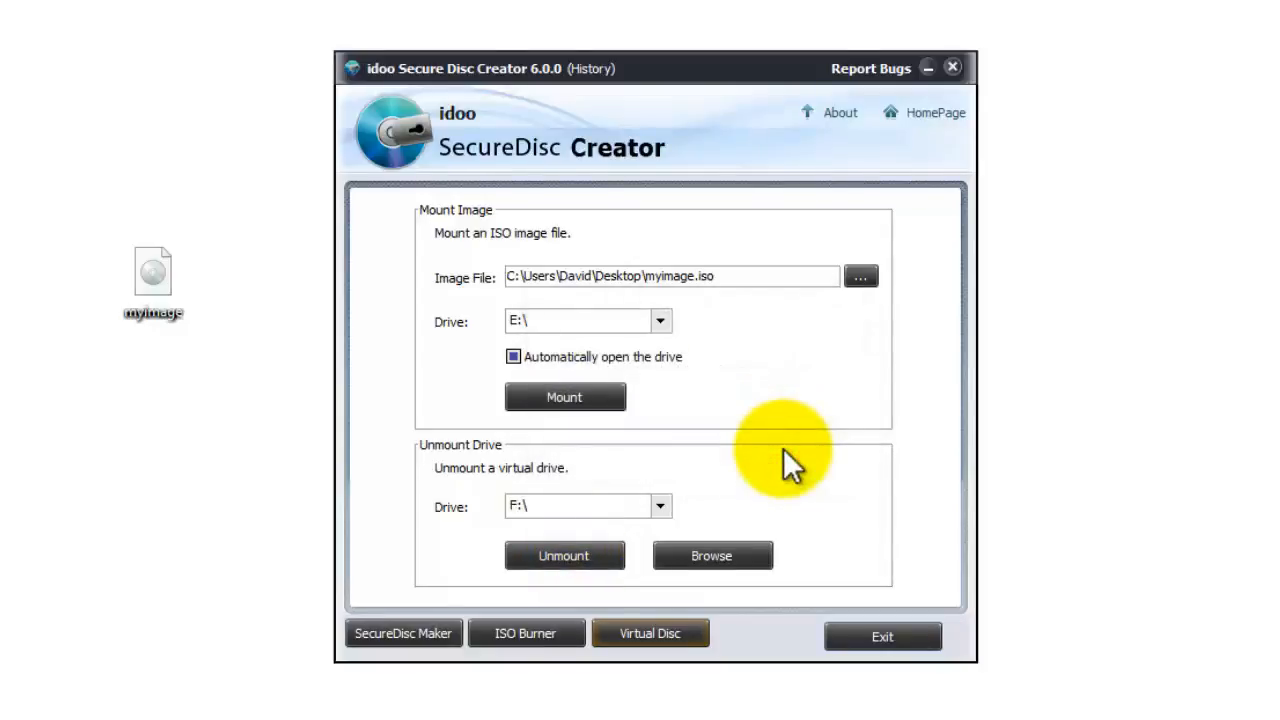
mouse_move(1064, 676)
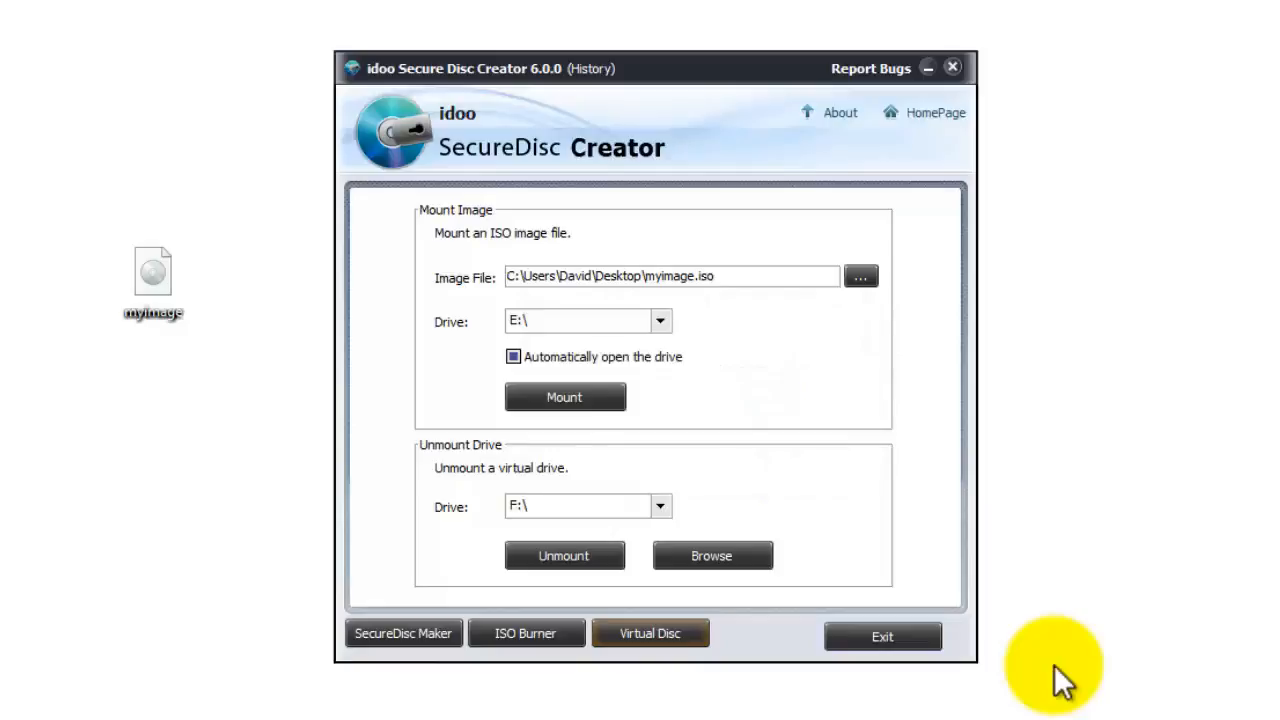